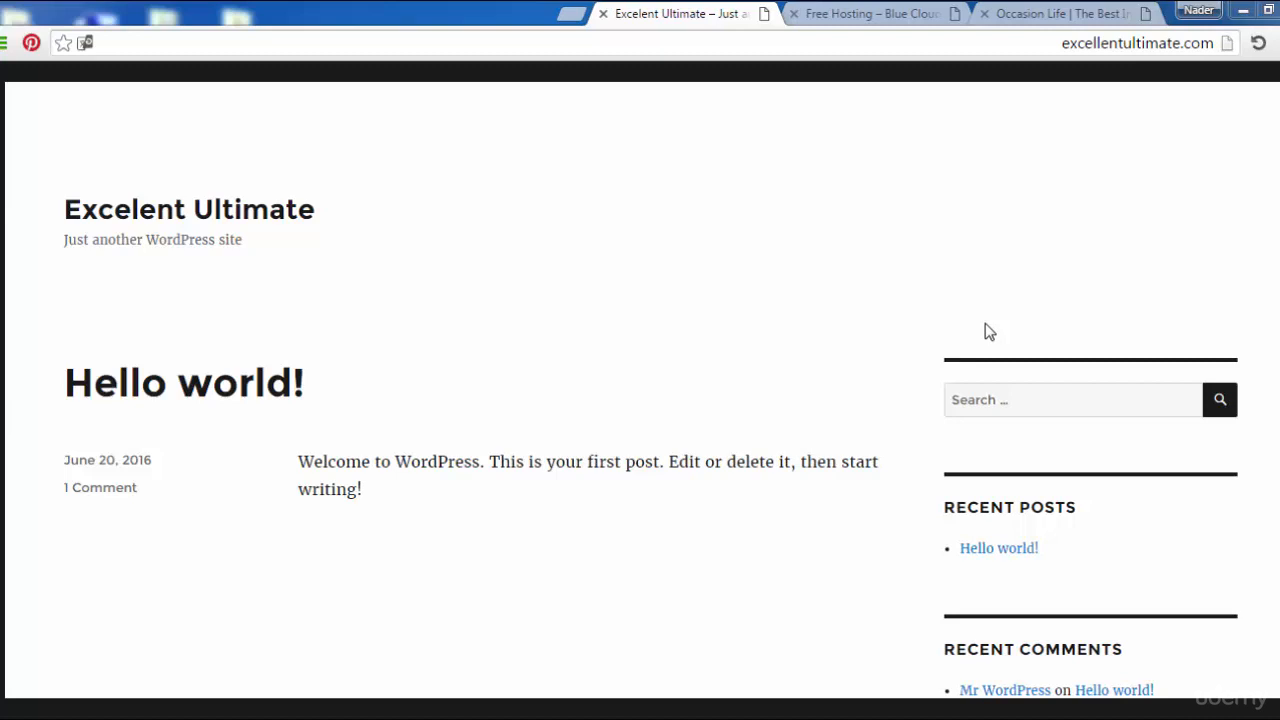
mouse_move(1083, 267)
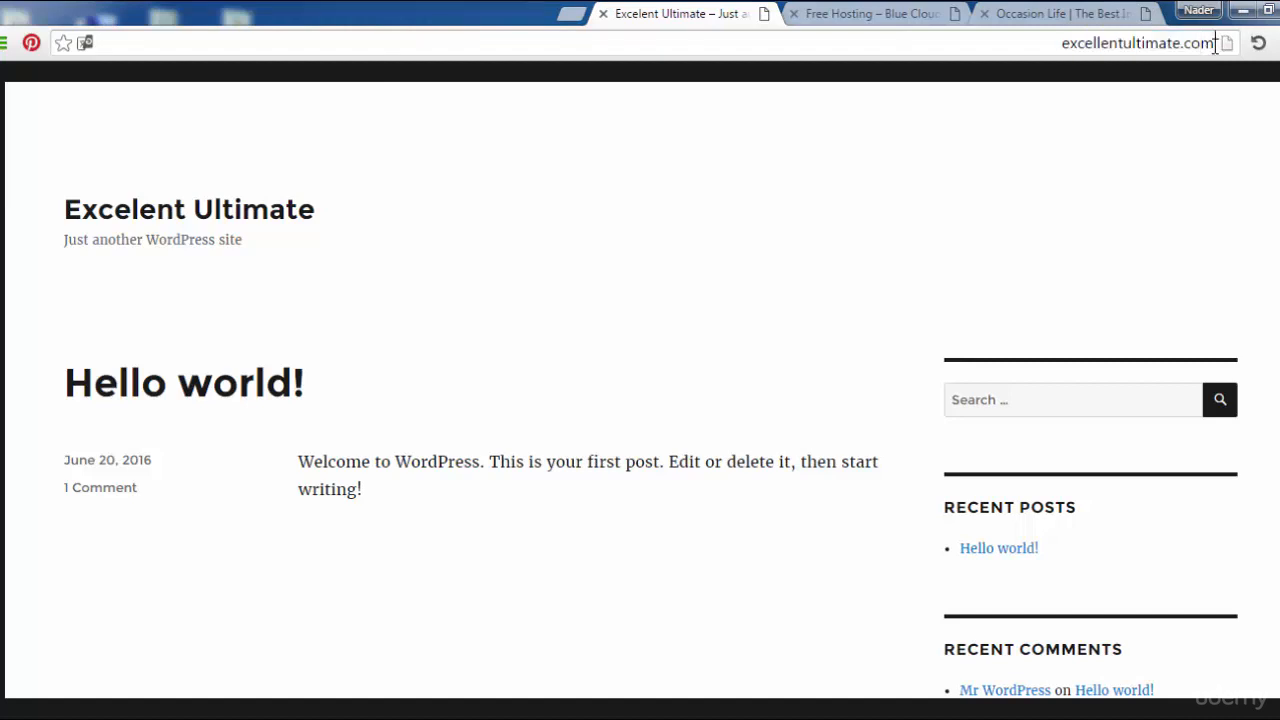
Append wp-admin to the site address to reach the Excelent Ultimate login page
left_click(1140, 43)
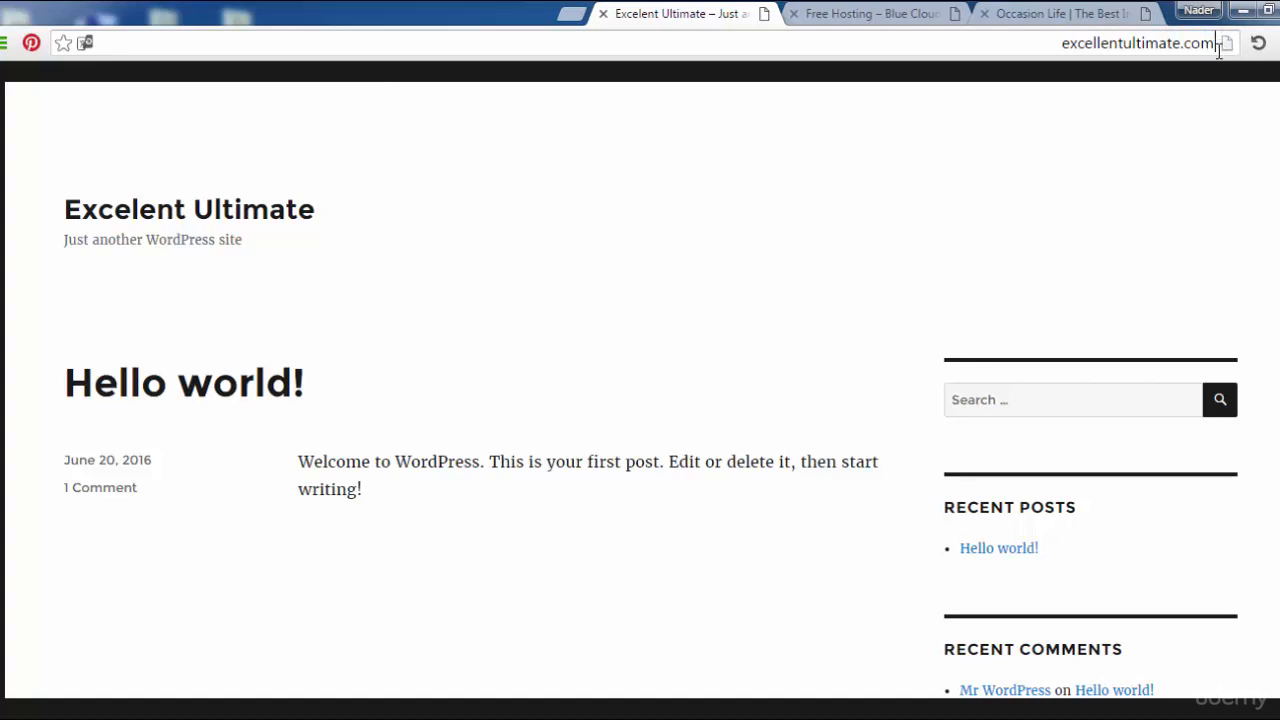
left_click(1135, 43)
type("/")
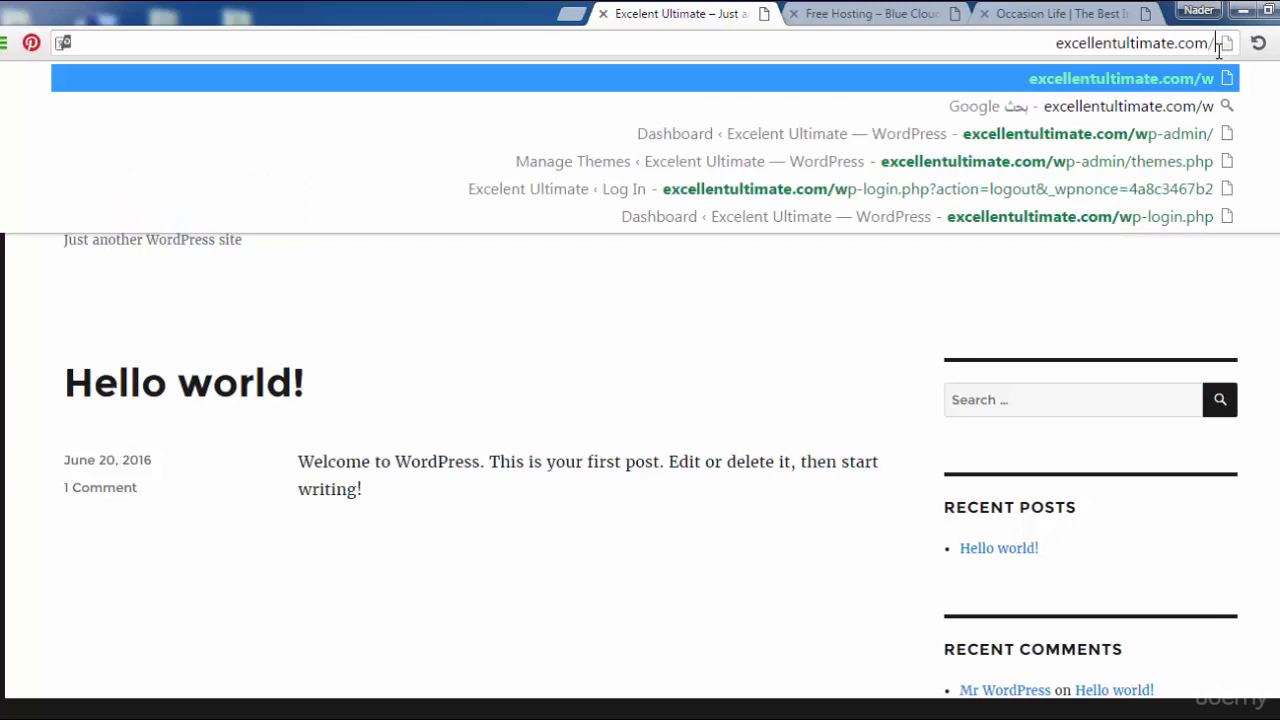
type("wp-")
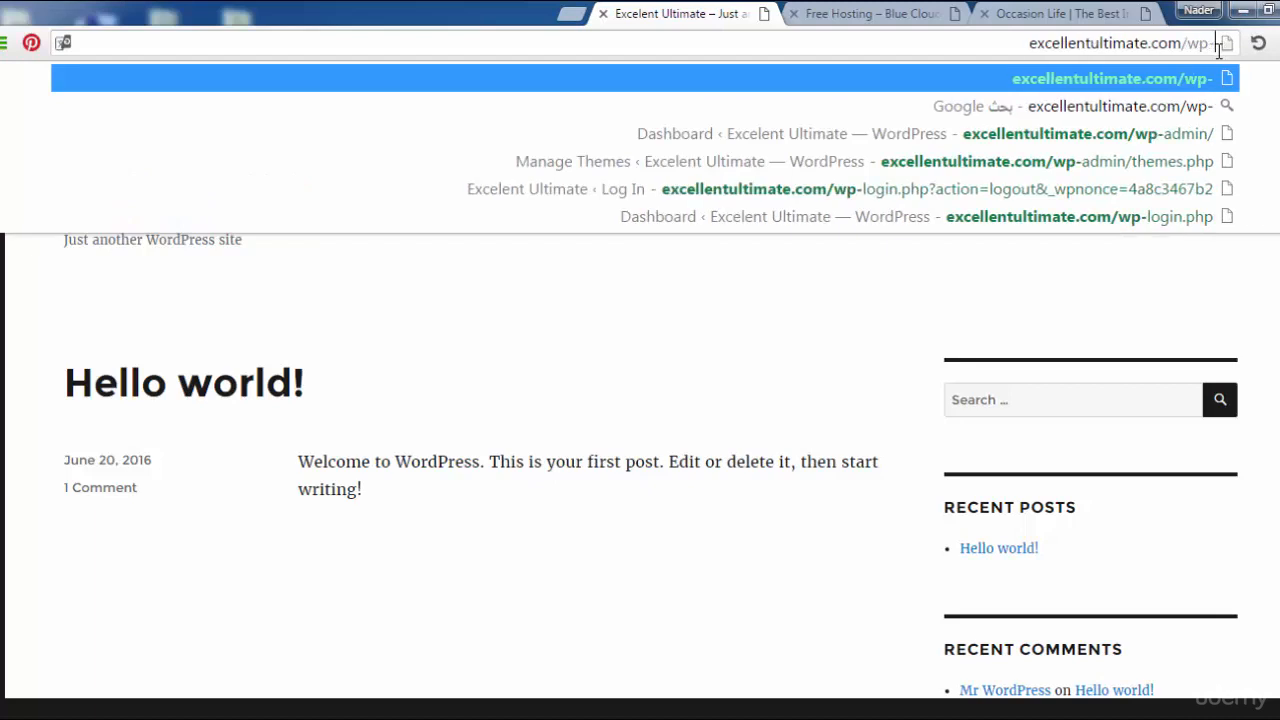
type("ate.com%2Fwp-admin%2F&reauth=1")
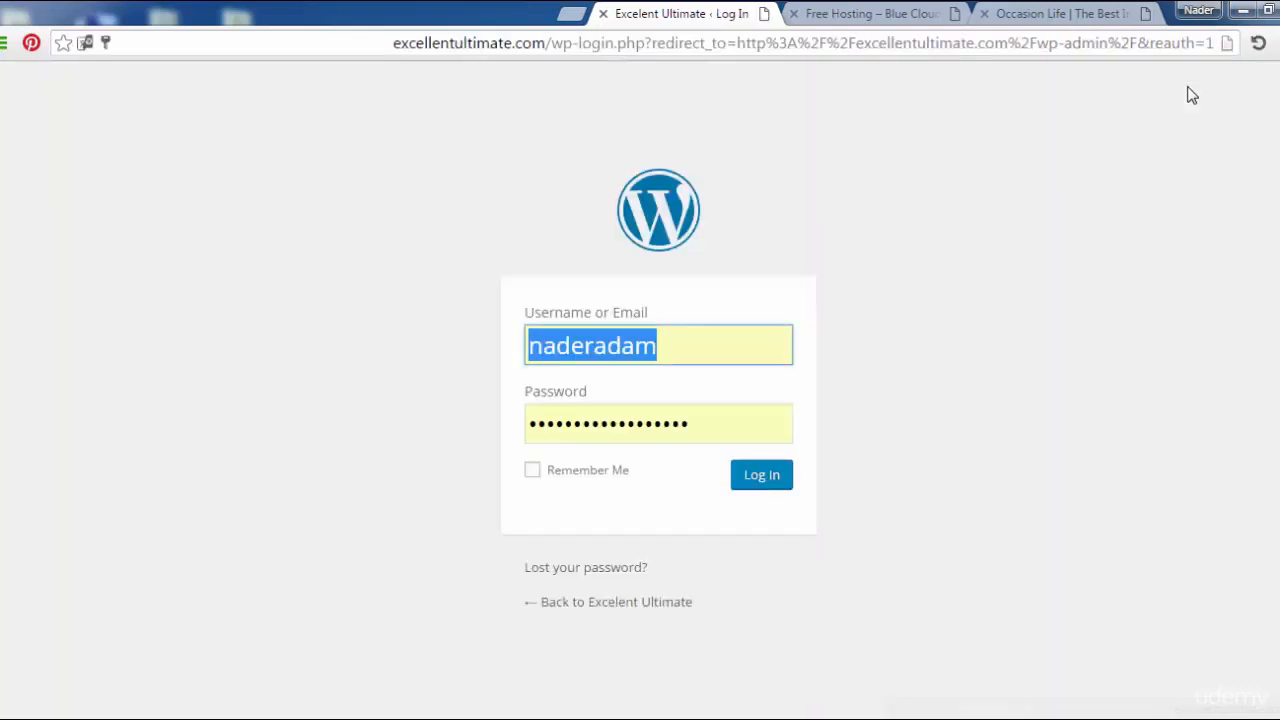
mouse_move(455, 152)
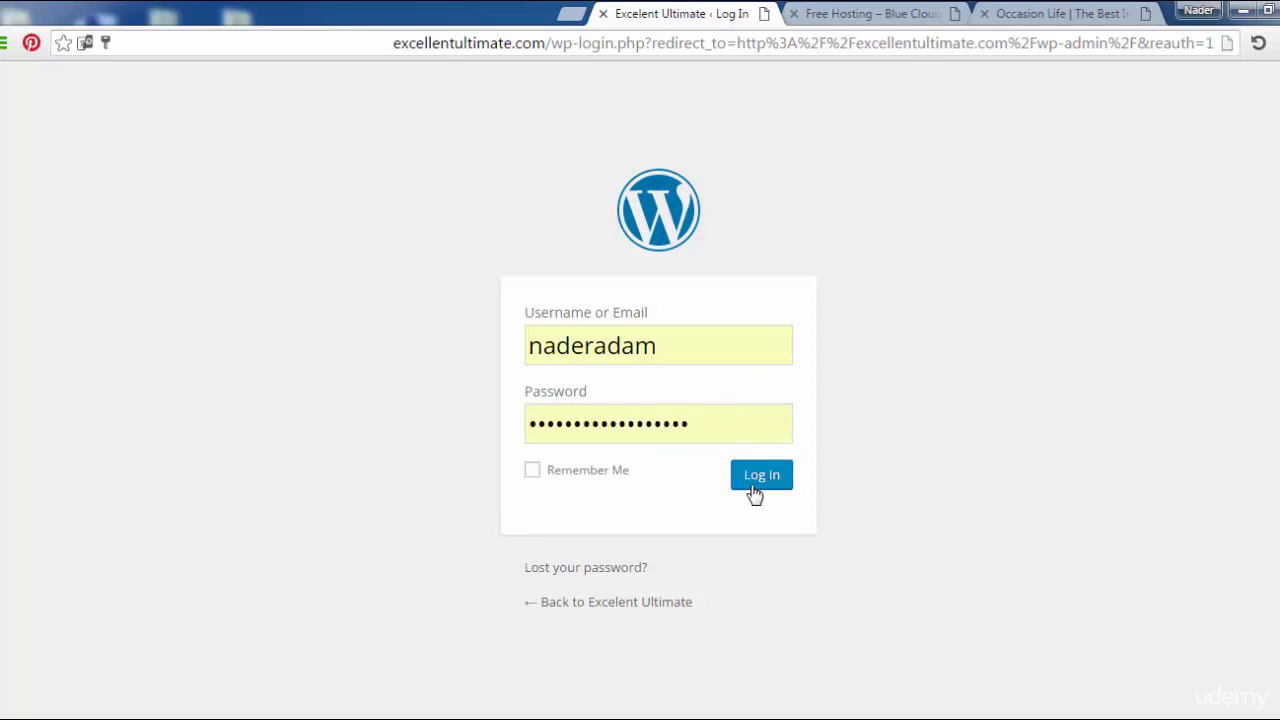
Submit the filled-in login form to sign into the WordPress Dashboard
left_click(761, 474)
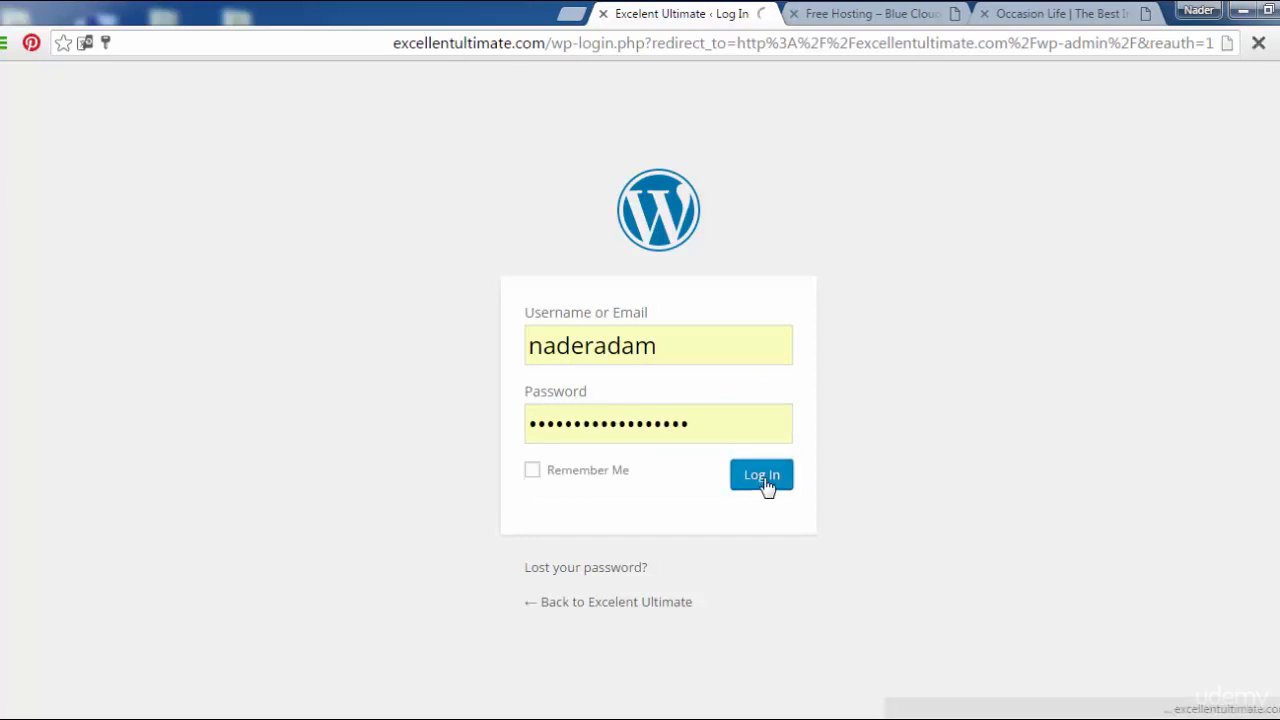
left_click(761, 474)
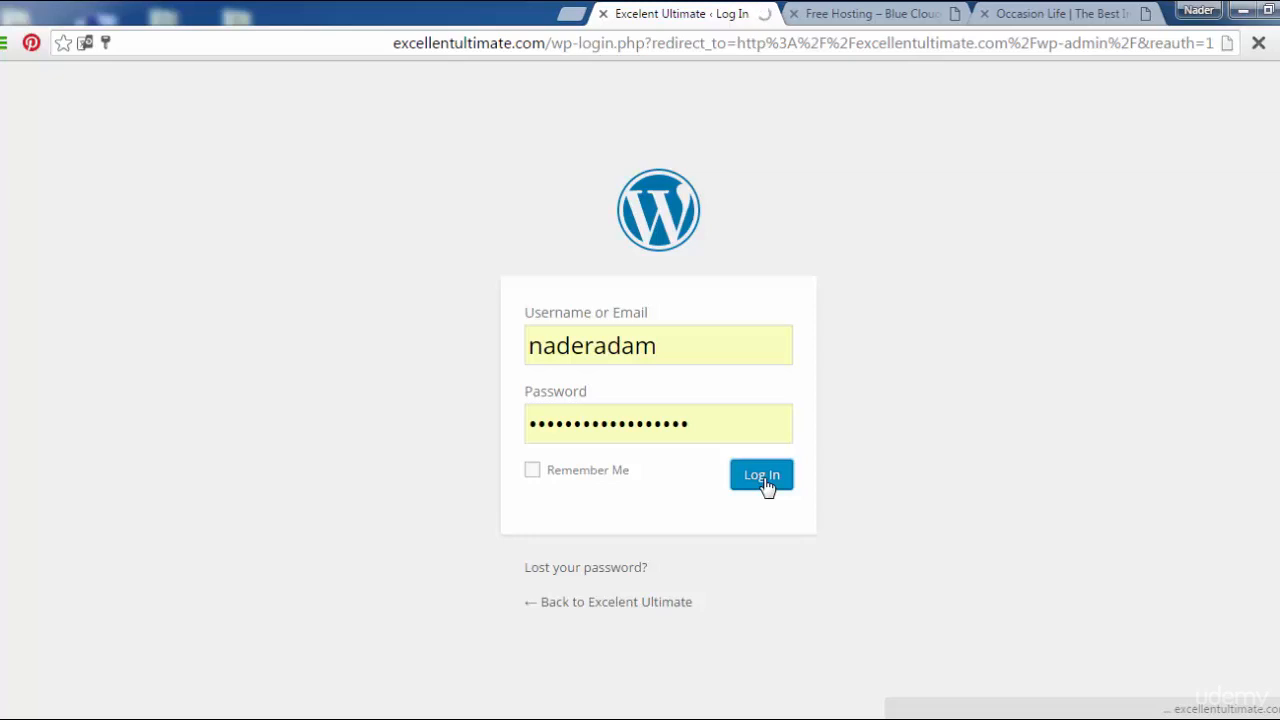
left_click(761, 474)
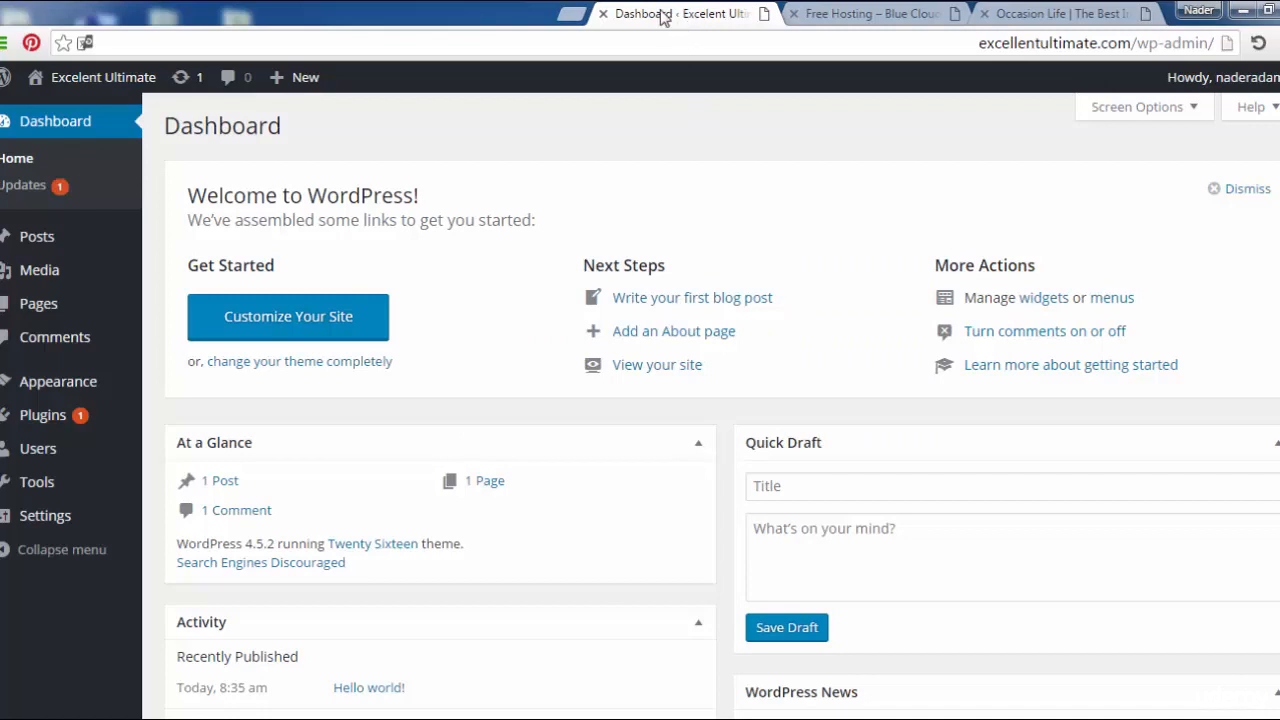
mouse_move(38, 303)
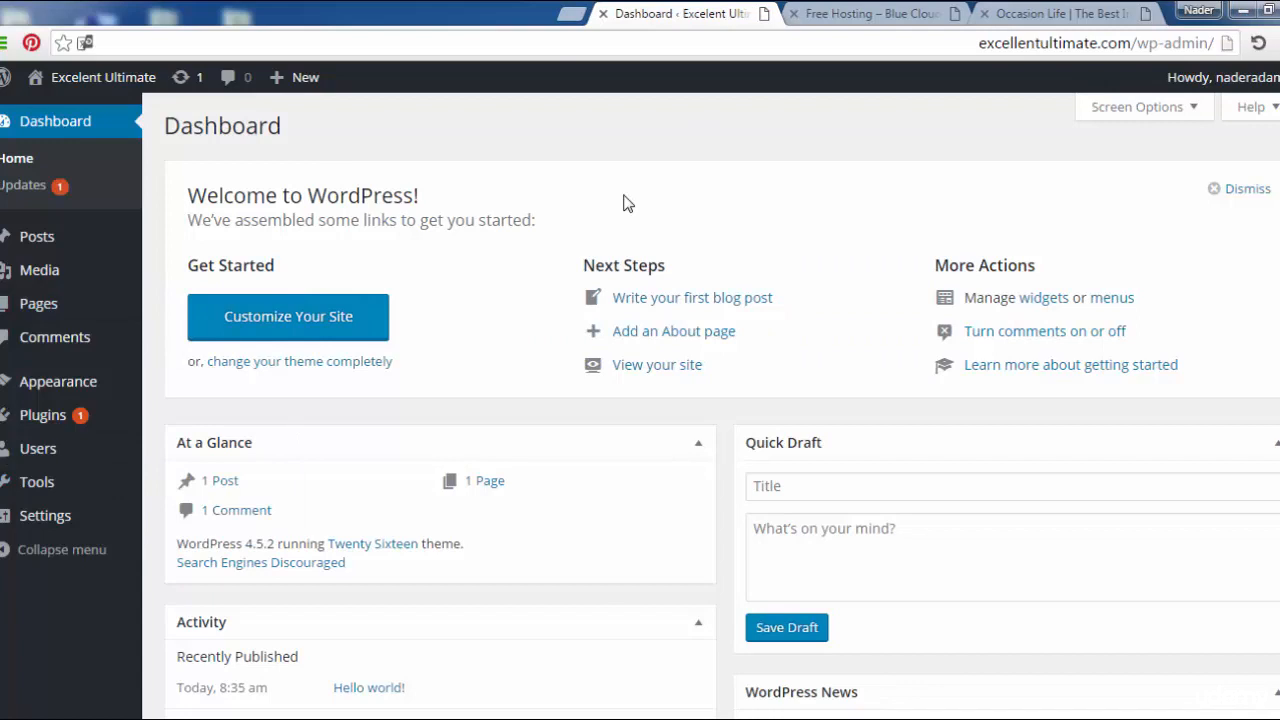
mouse_move(320, 213)
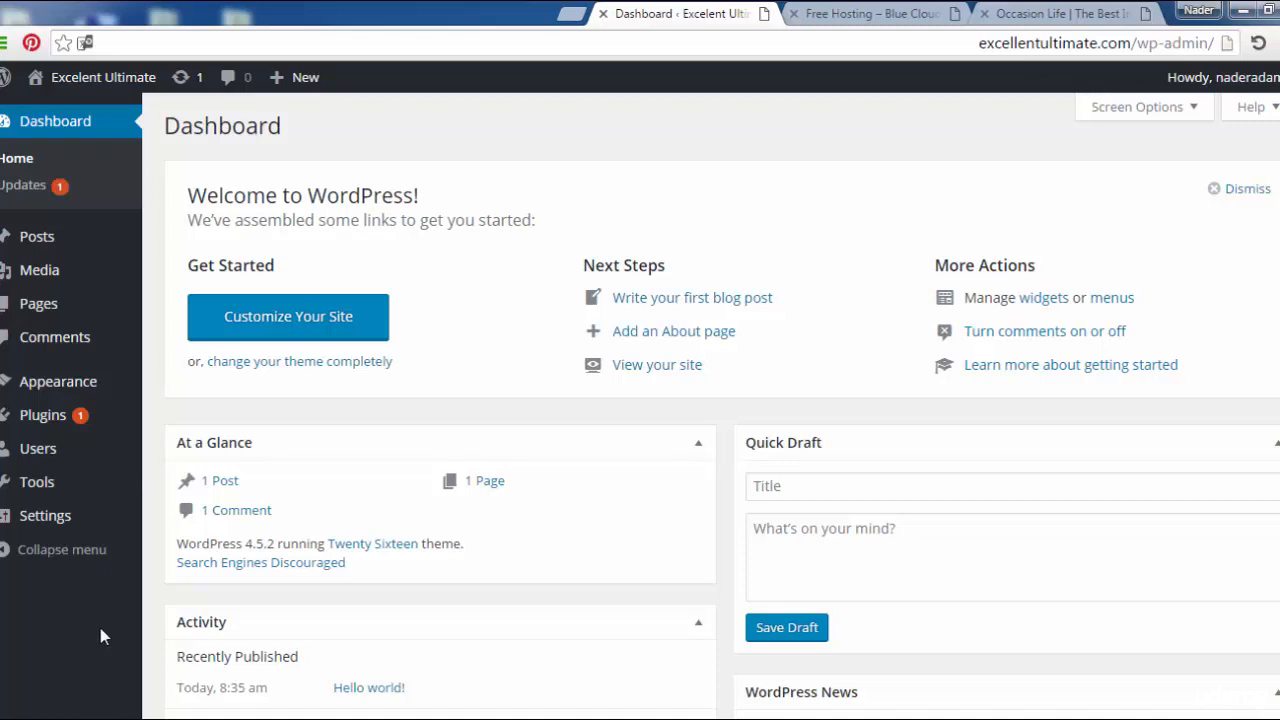
mouse_move(124, 560)
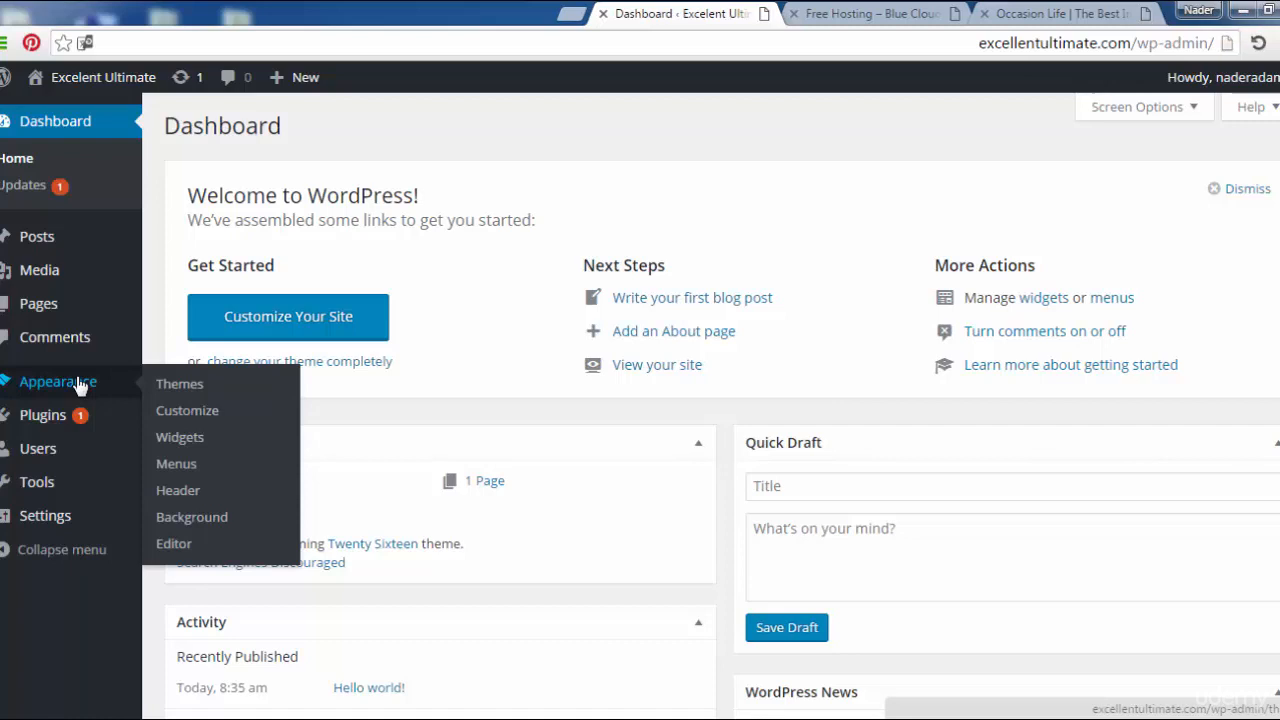
mouse_move(22, 397)
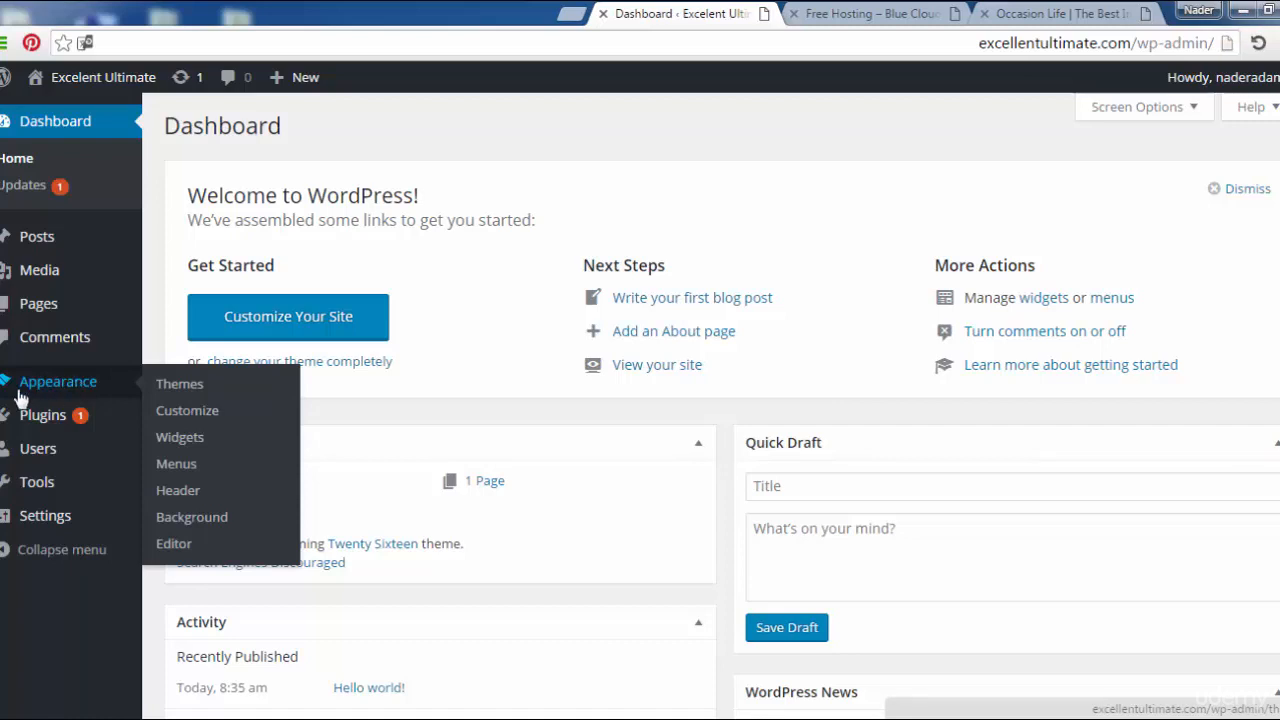
mouse_move(179, 384)
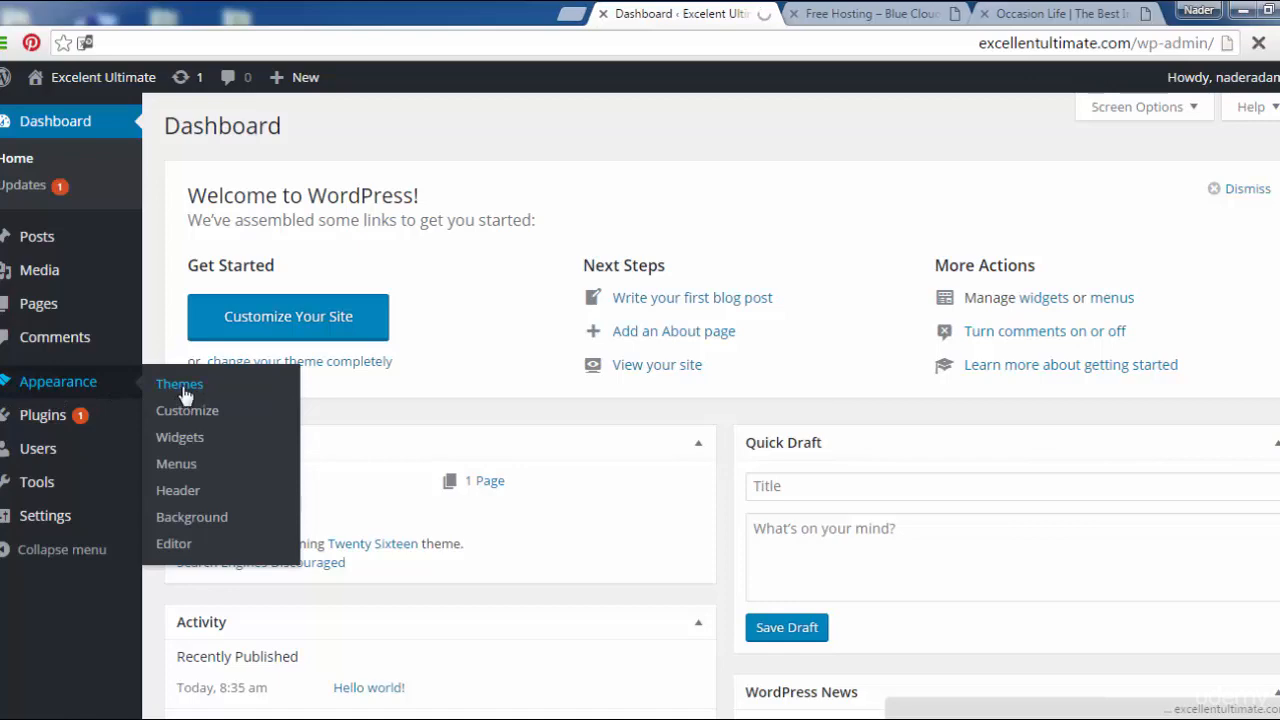
Live-preview the Twenty Fourteen theme from Themes and save and activate it
left_click(179, 384)
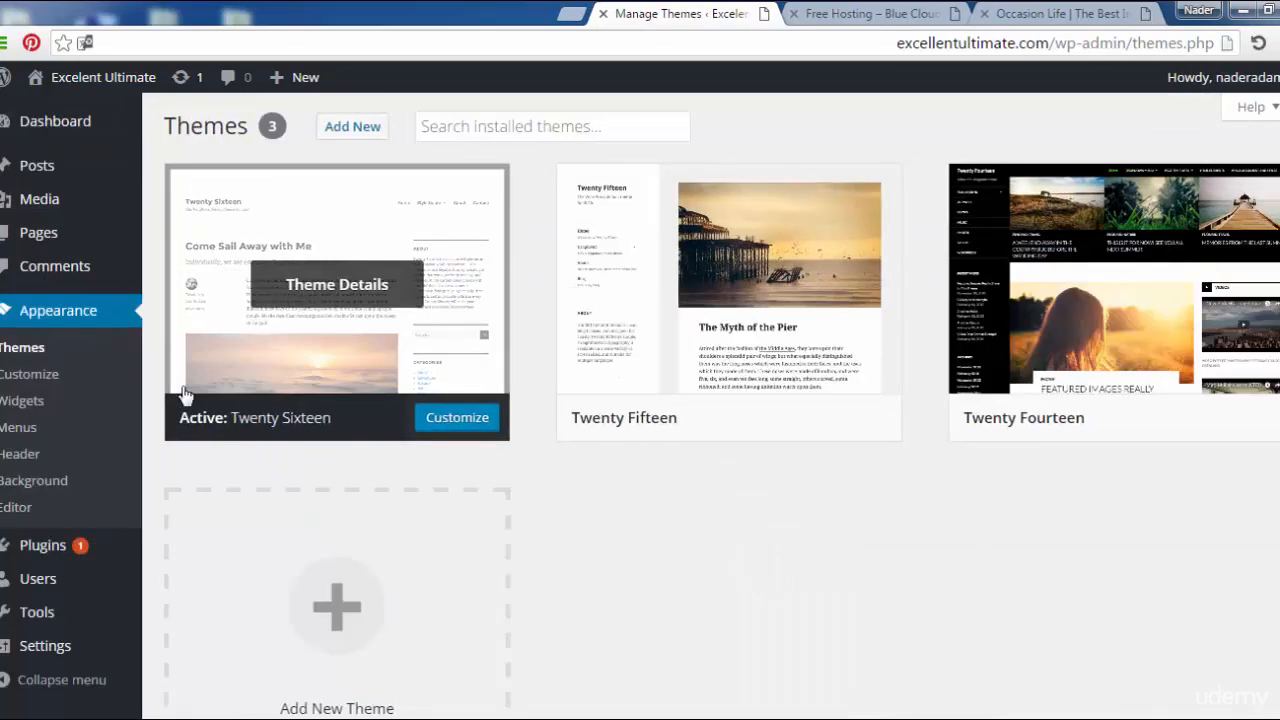
mouse_move(1100, 280)
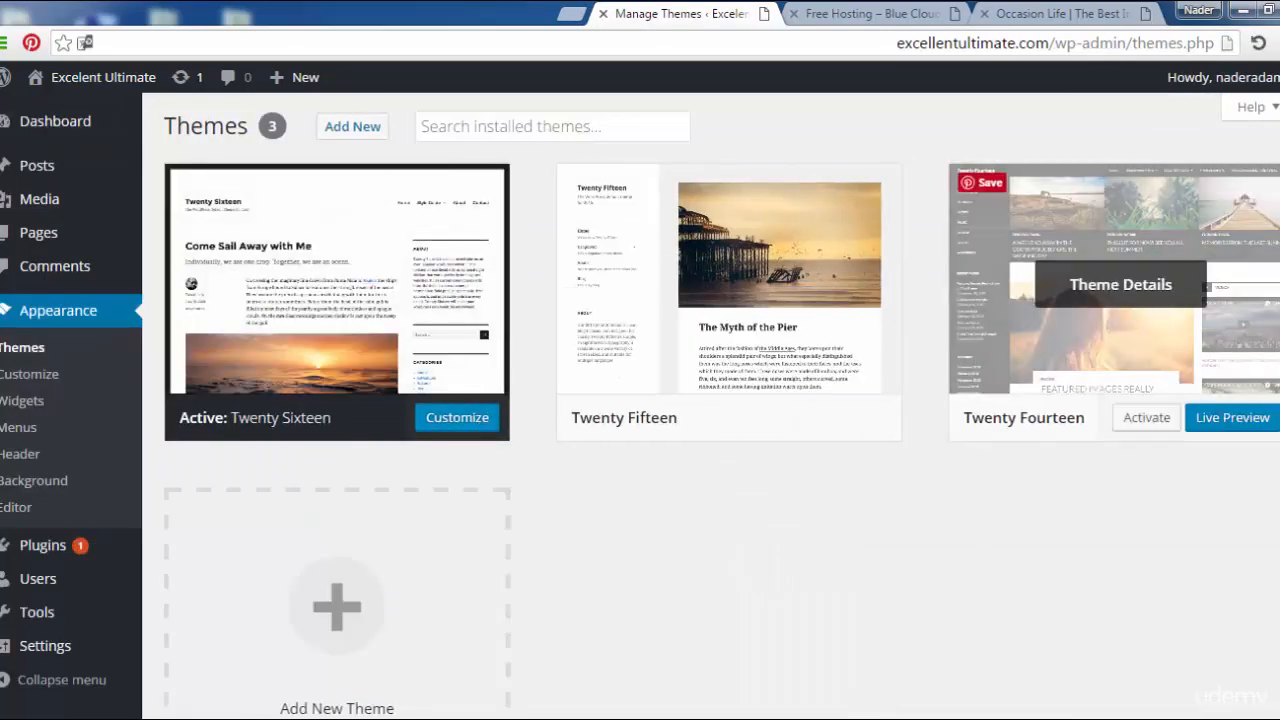
mouse_move(1220, 281)
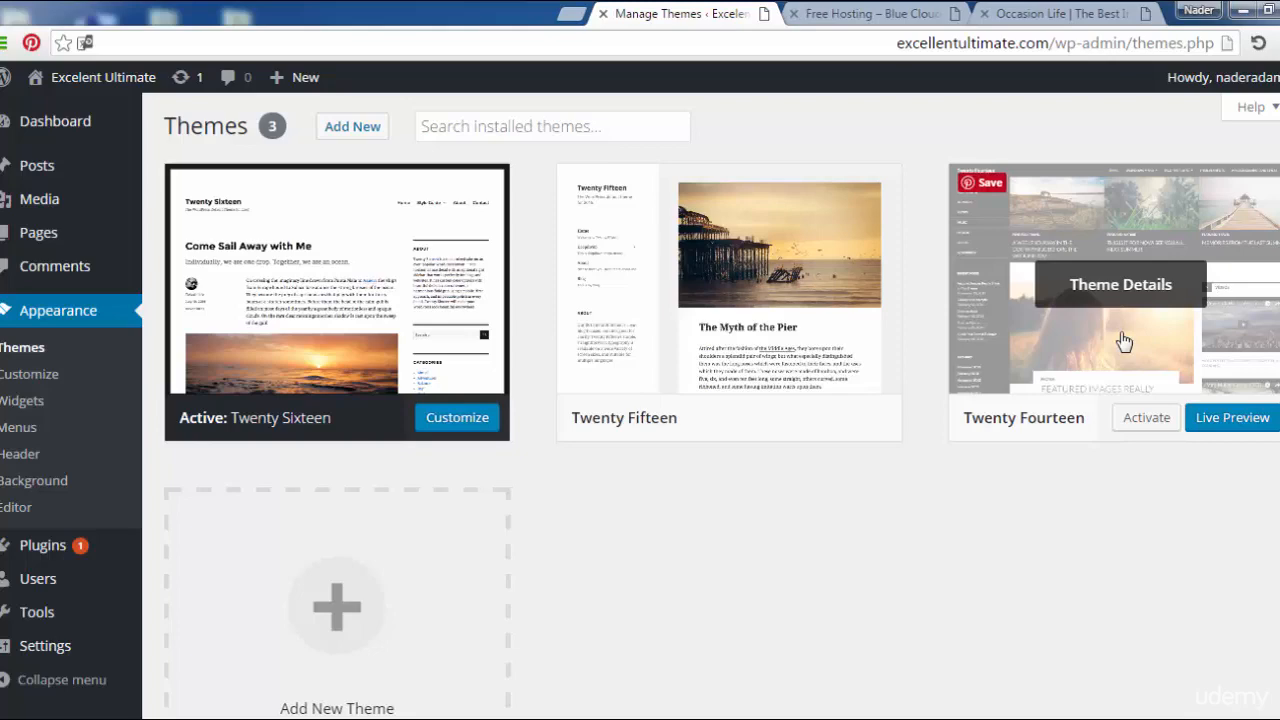
mouse_move(1218, 382)
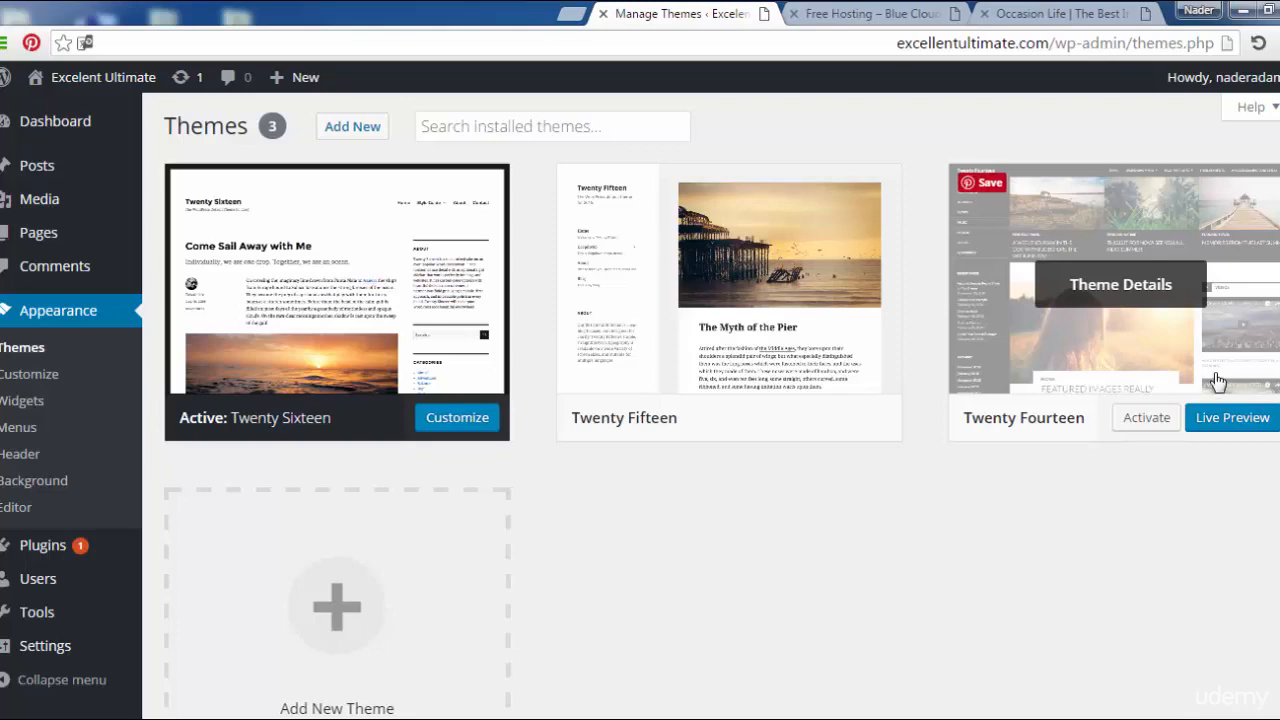
left_click(1231, 417)
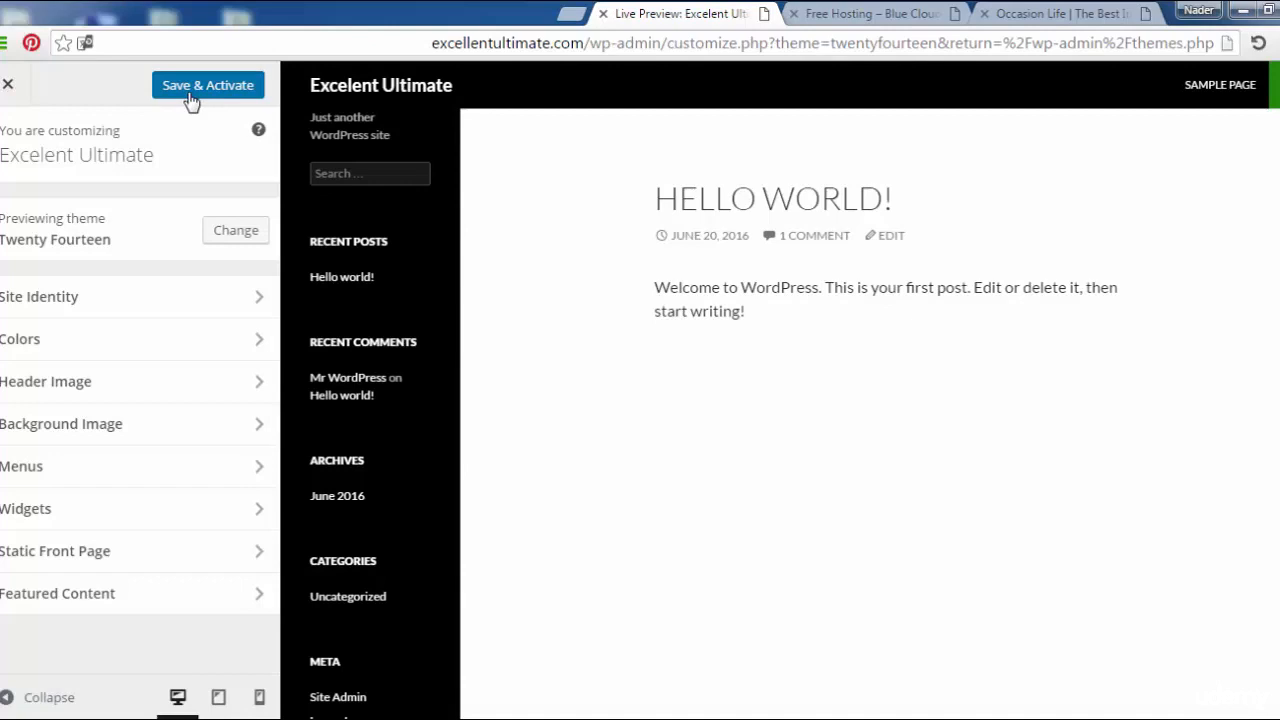
left_click(207, 85)
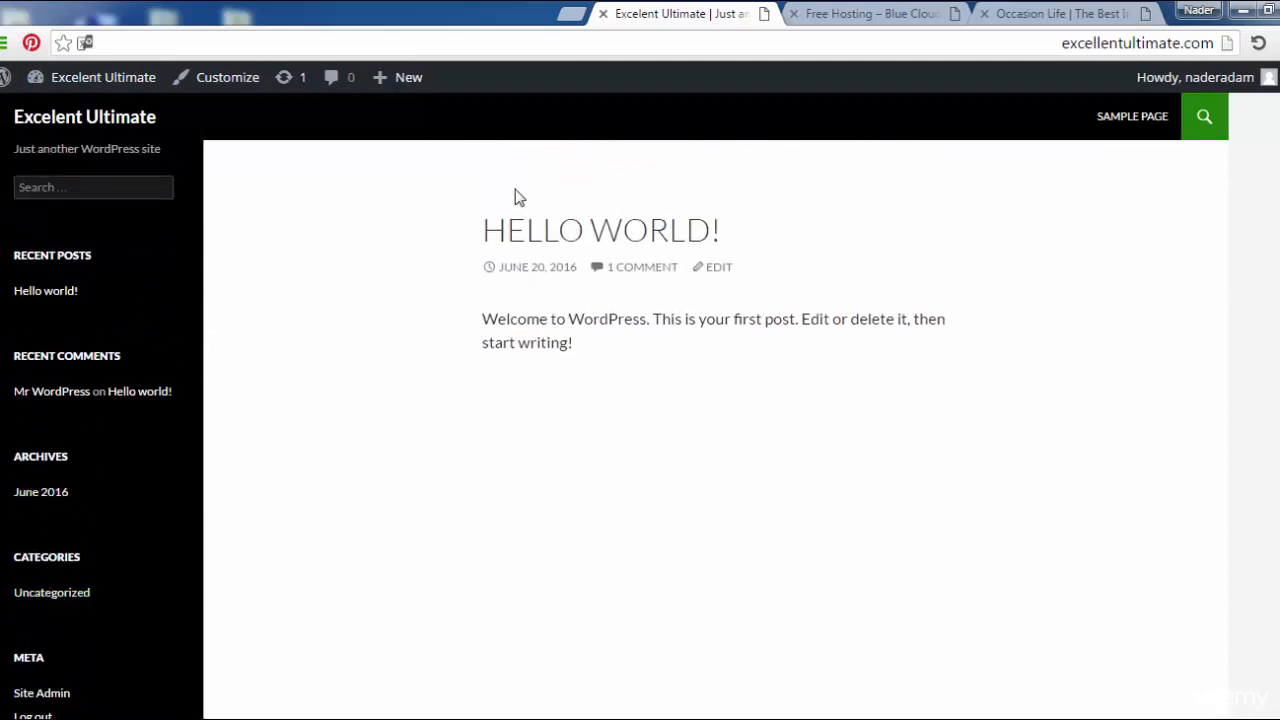
mouse_move(1084, 155)
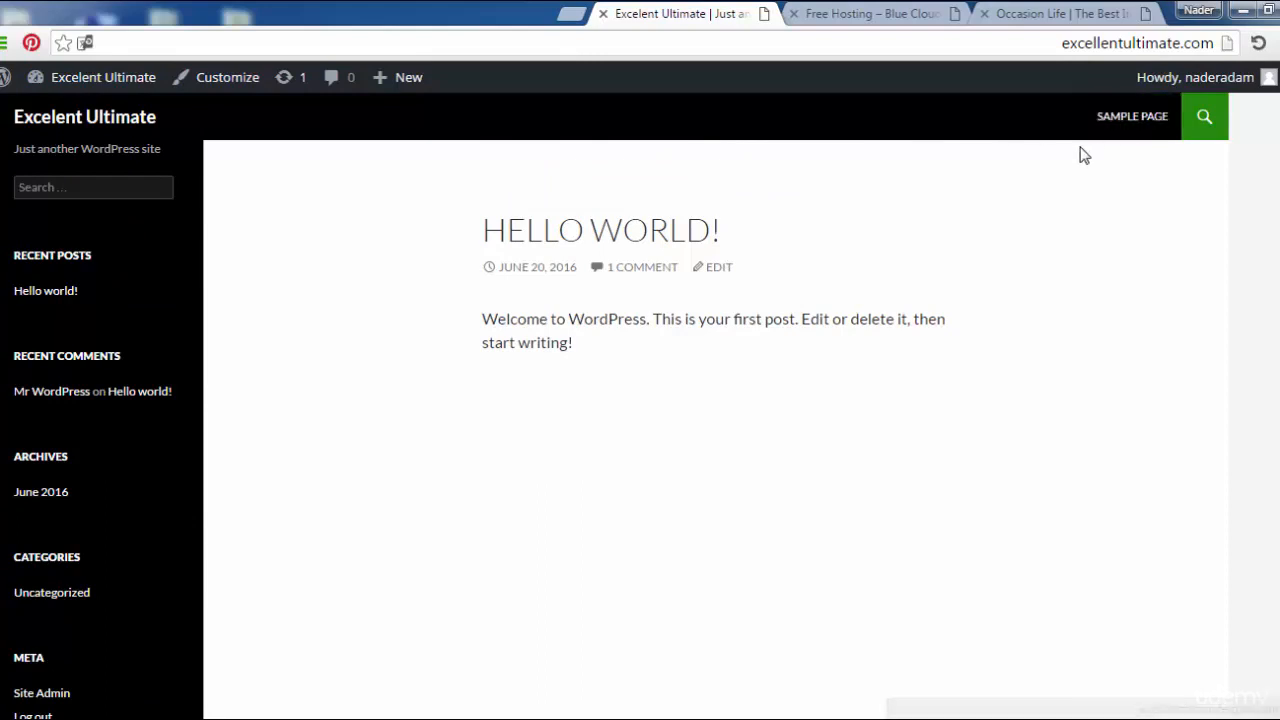
mouse_move(258, 128)
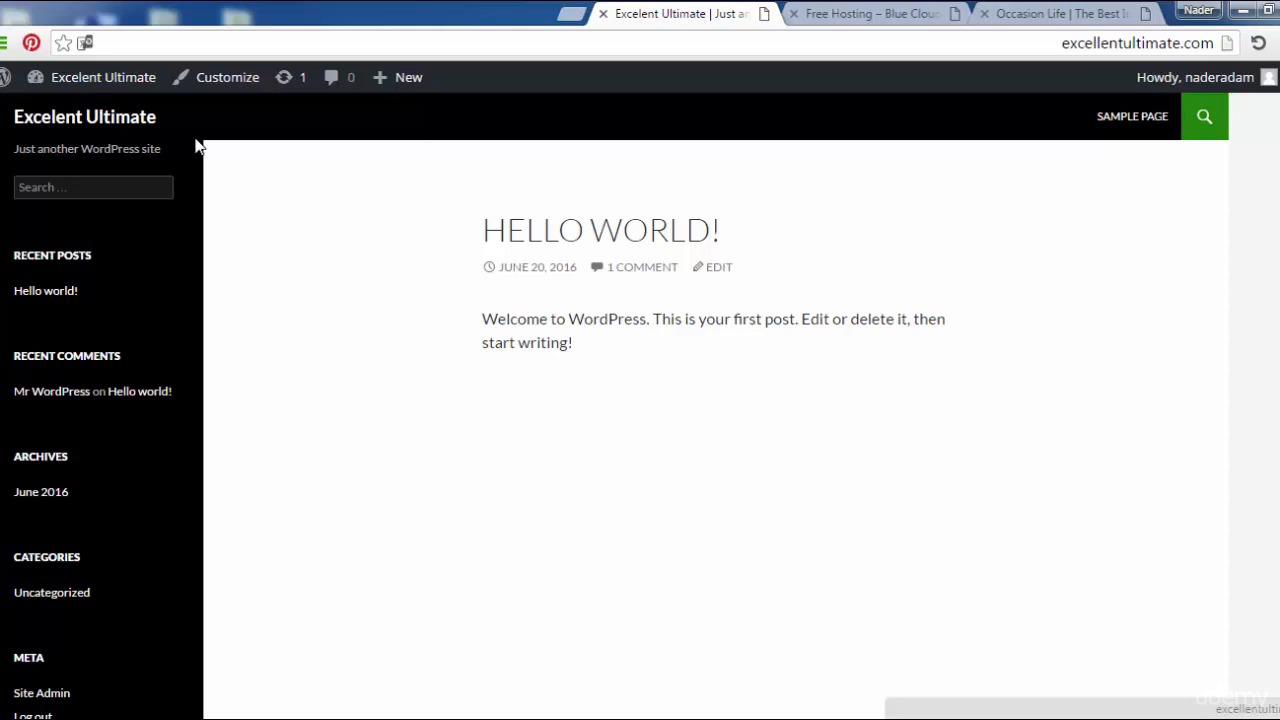
mouse_move(128, 187)
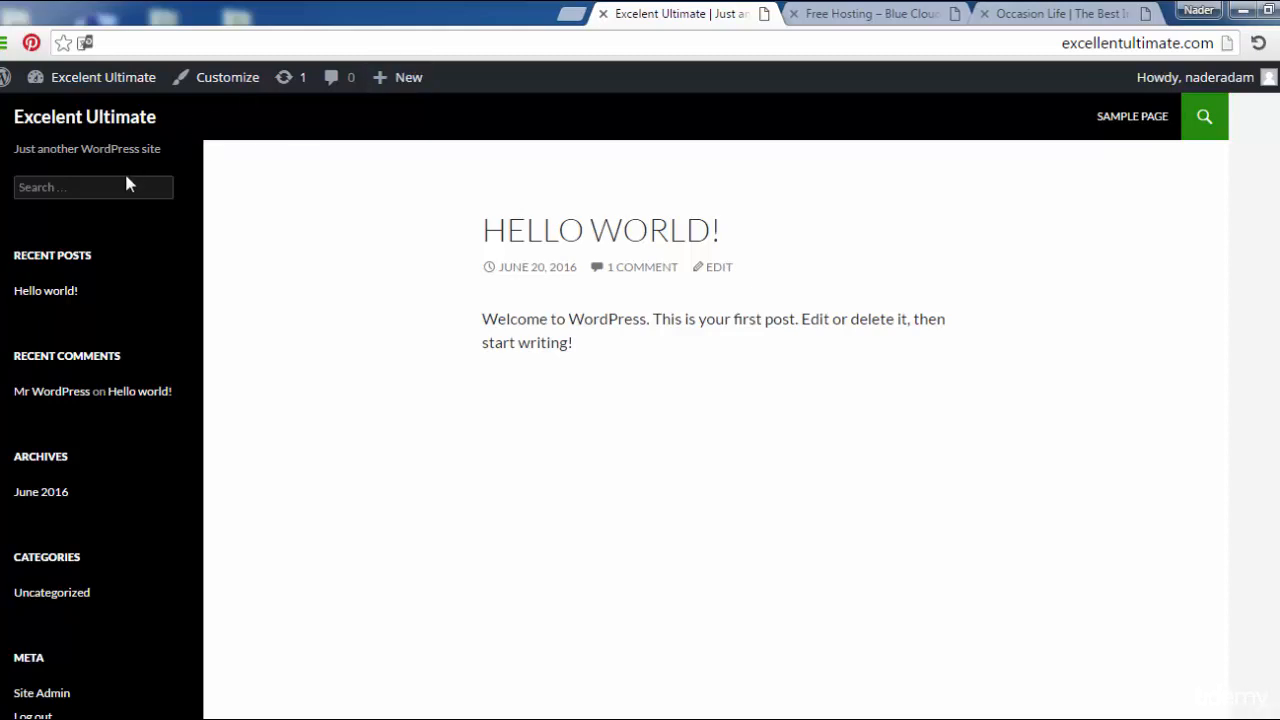
mouse_move(1075, 320)
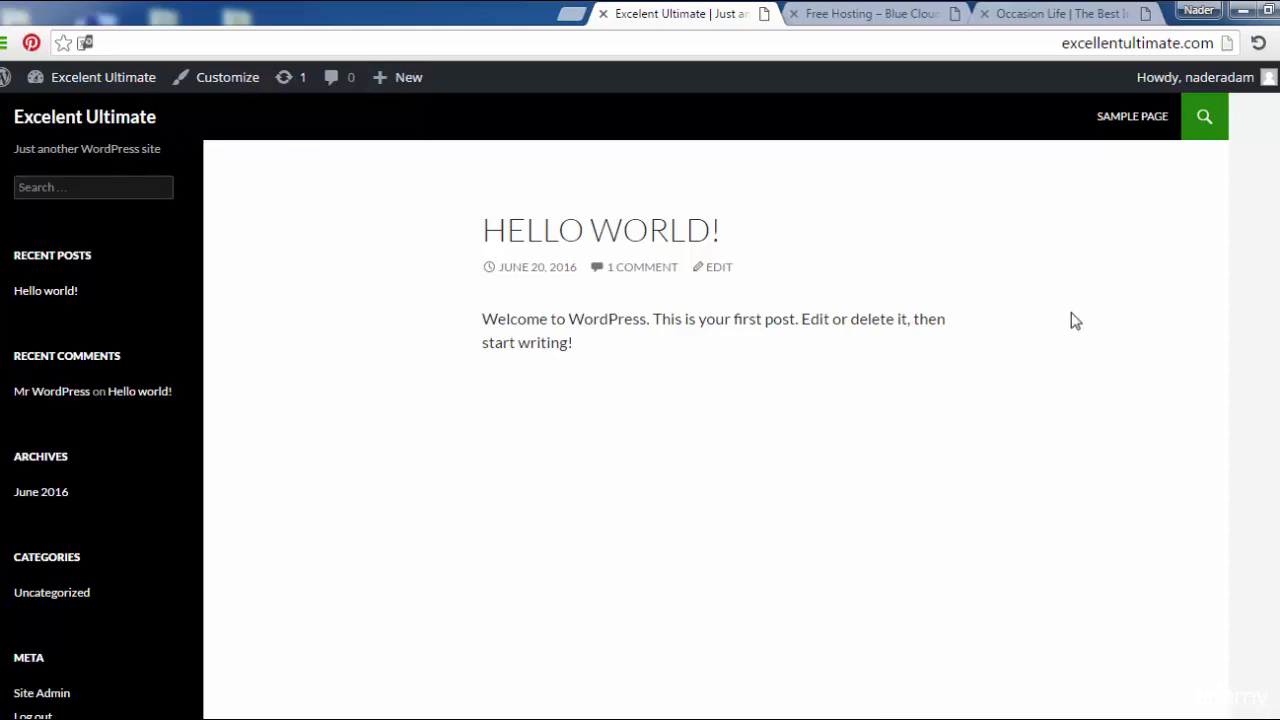
scroll("down", 3)
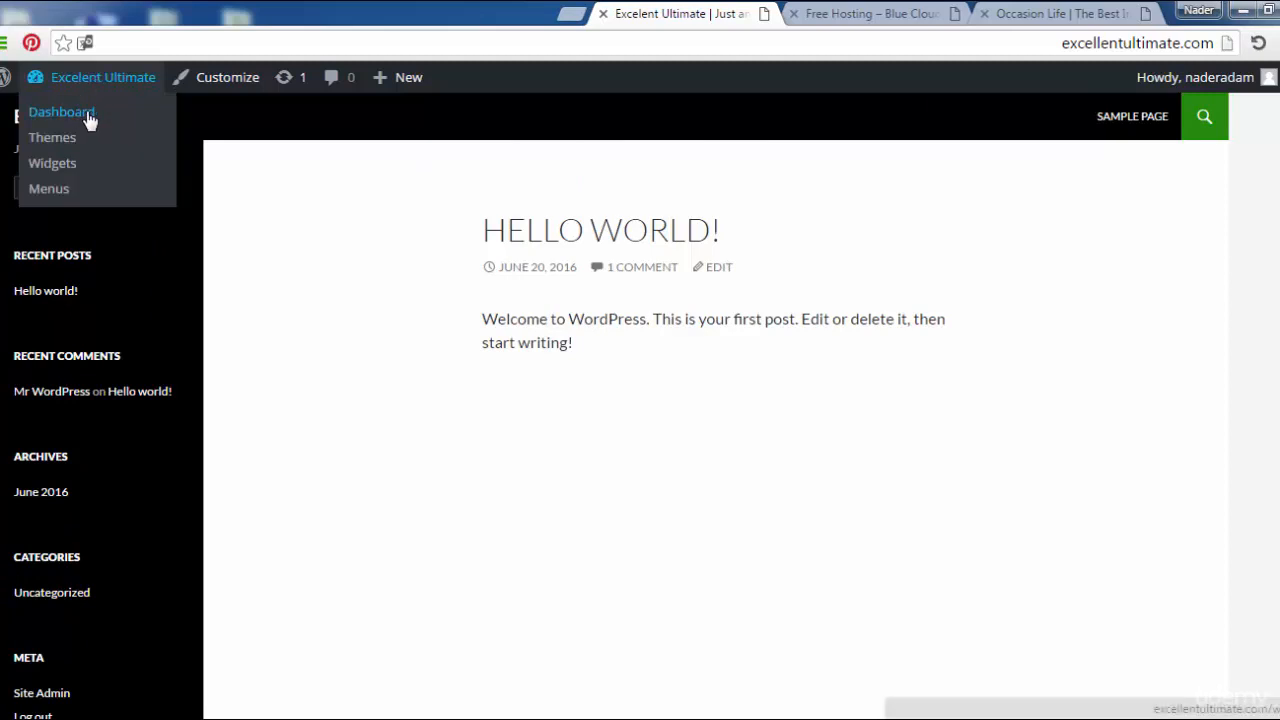
mouse_move(227, 77)
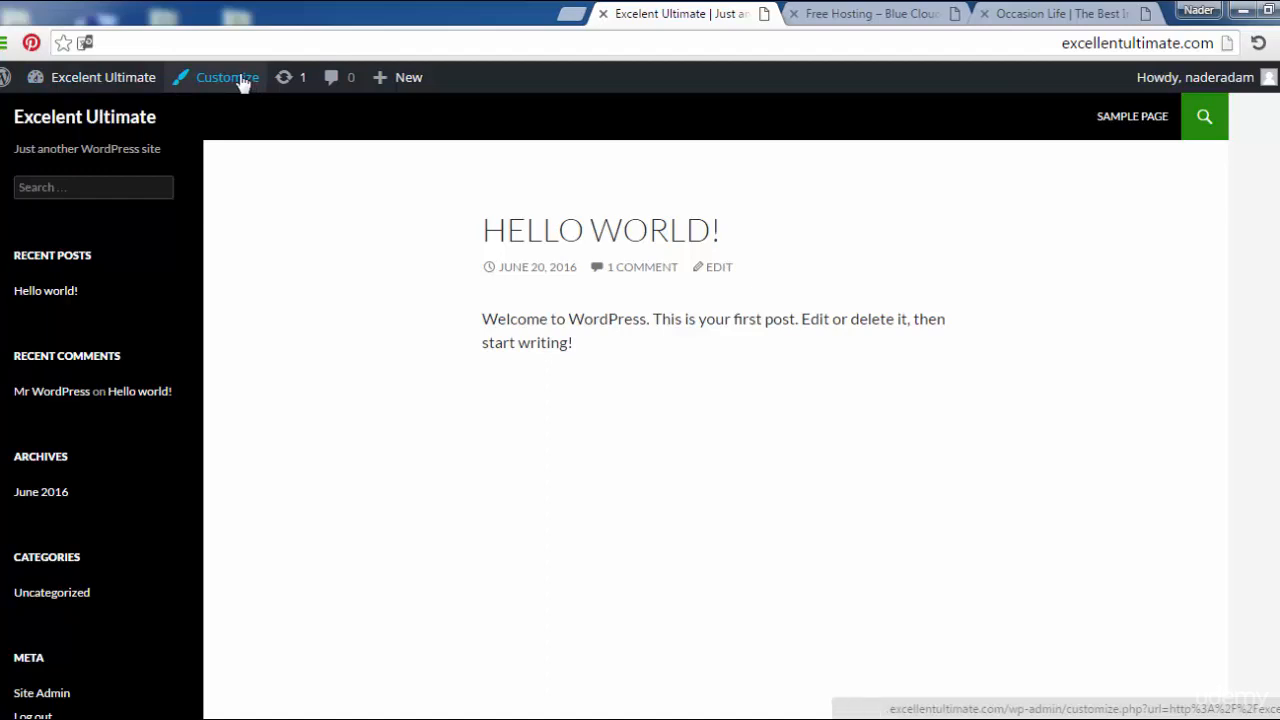
Return to the Dashboard and activate Twenty Fifteen from the Themes page
left_click(103, 77)
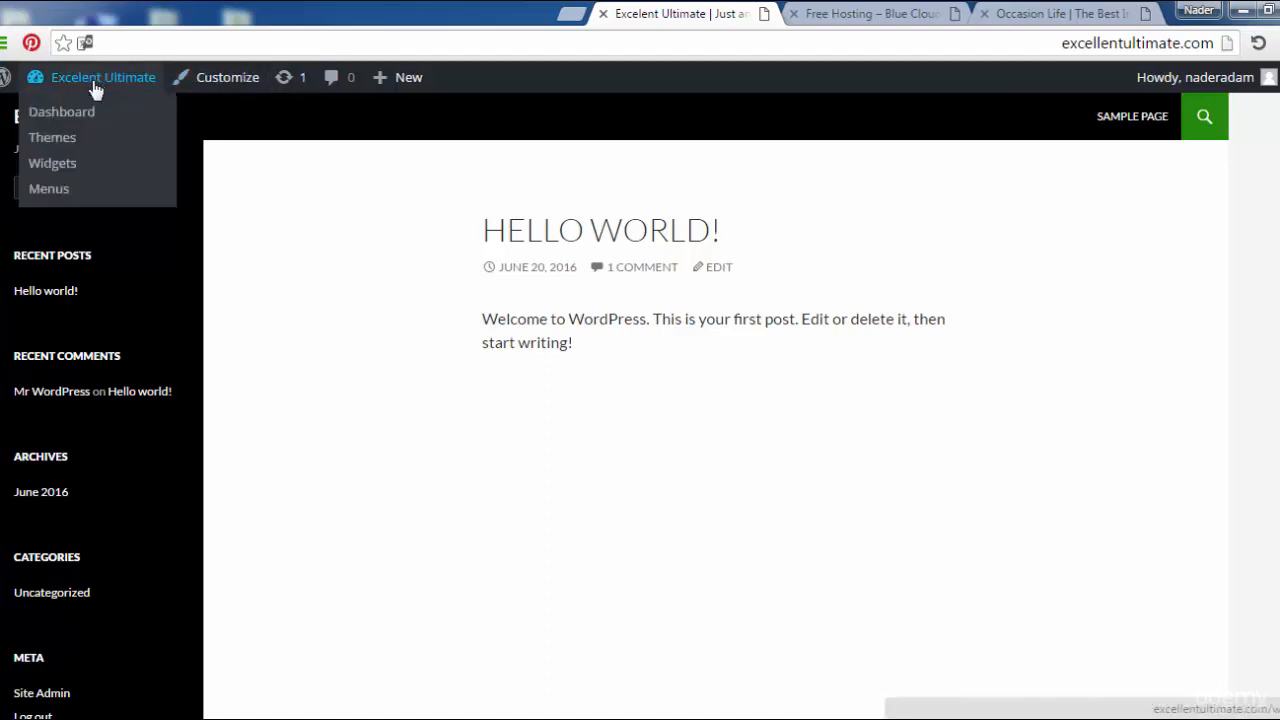
mouse_move(61, 112)
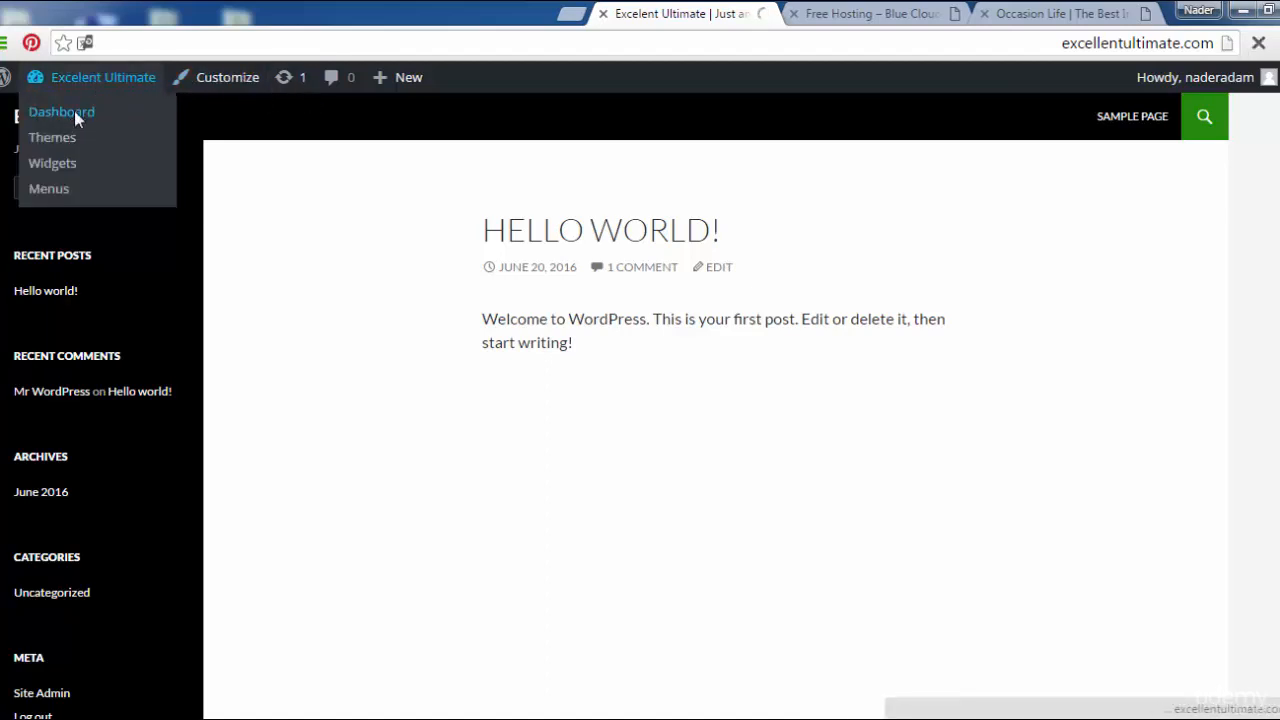
left_click(61, 111)
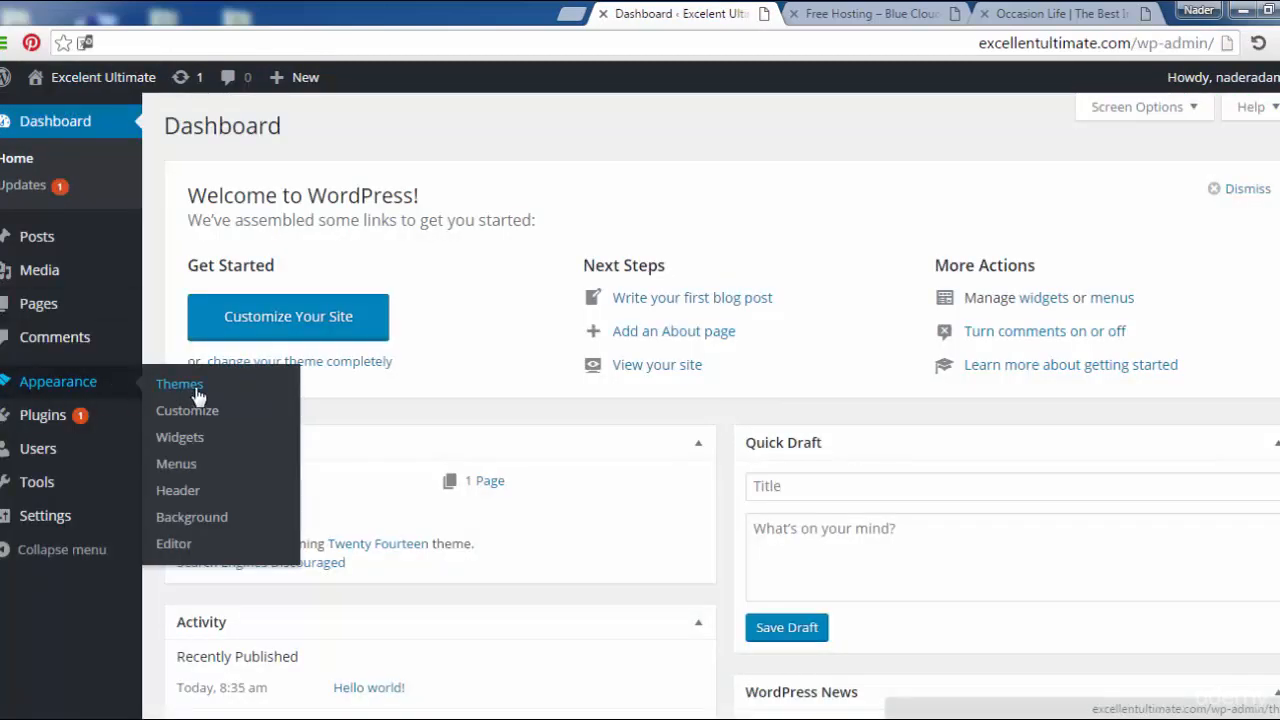
left_click(180, 383)
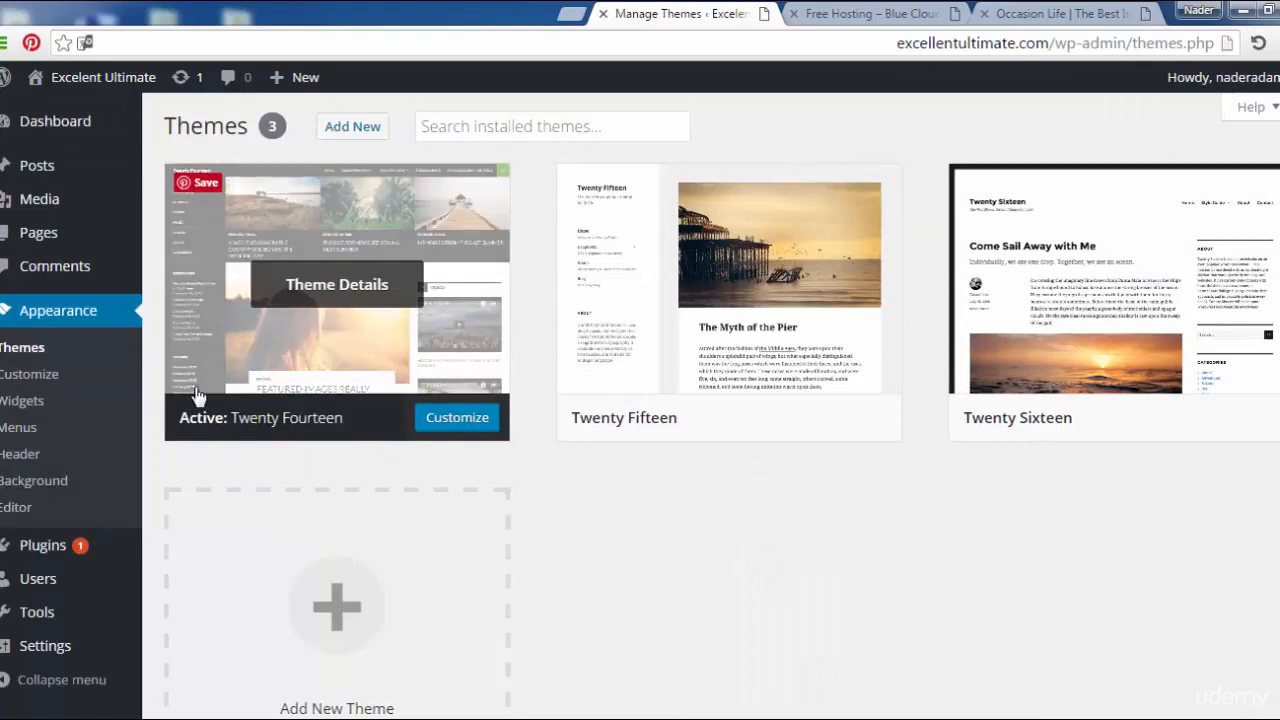
mouse_move(800, 375)
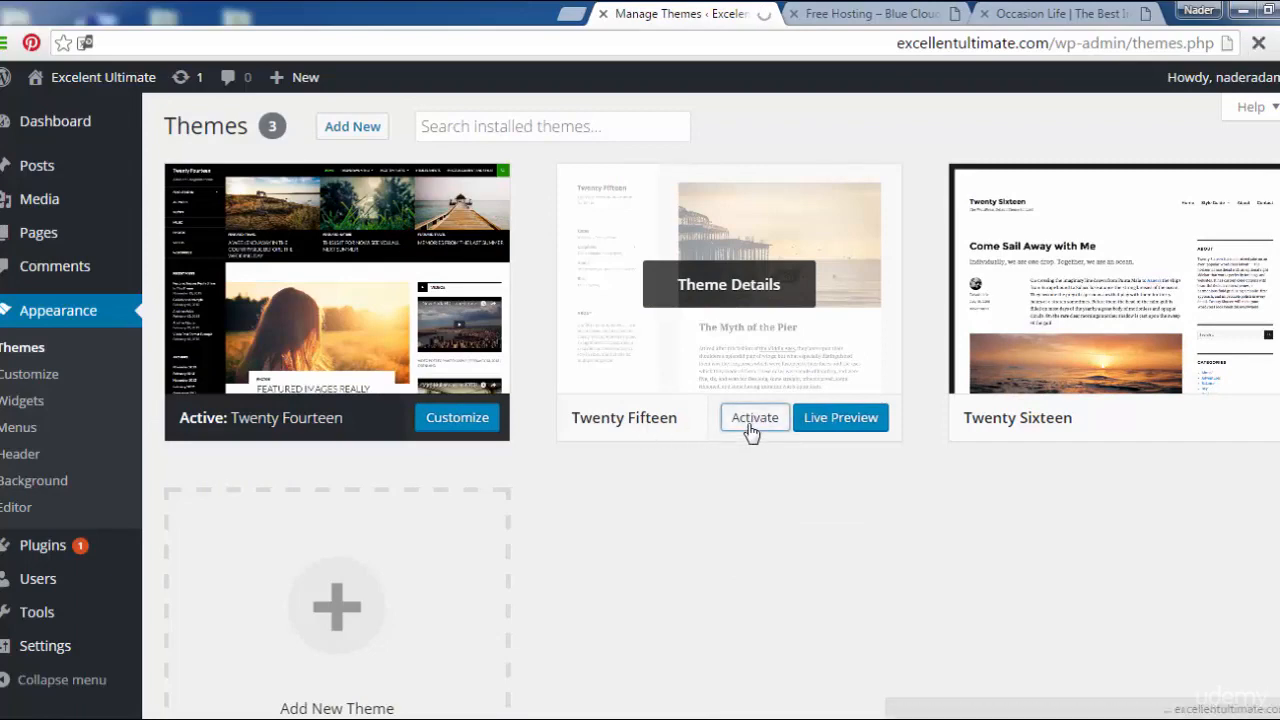
left_click(754, 417)
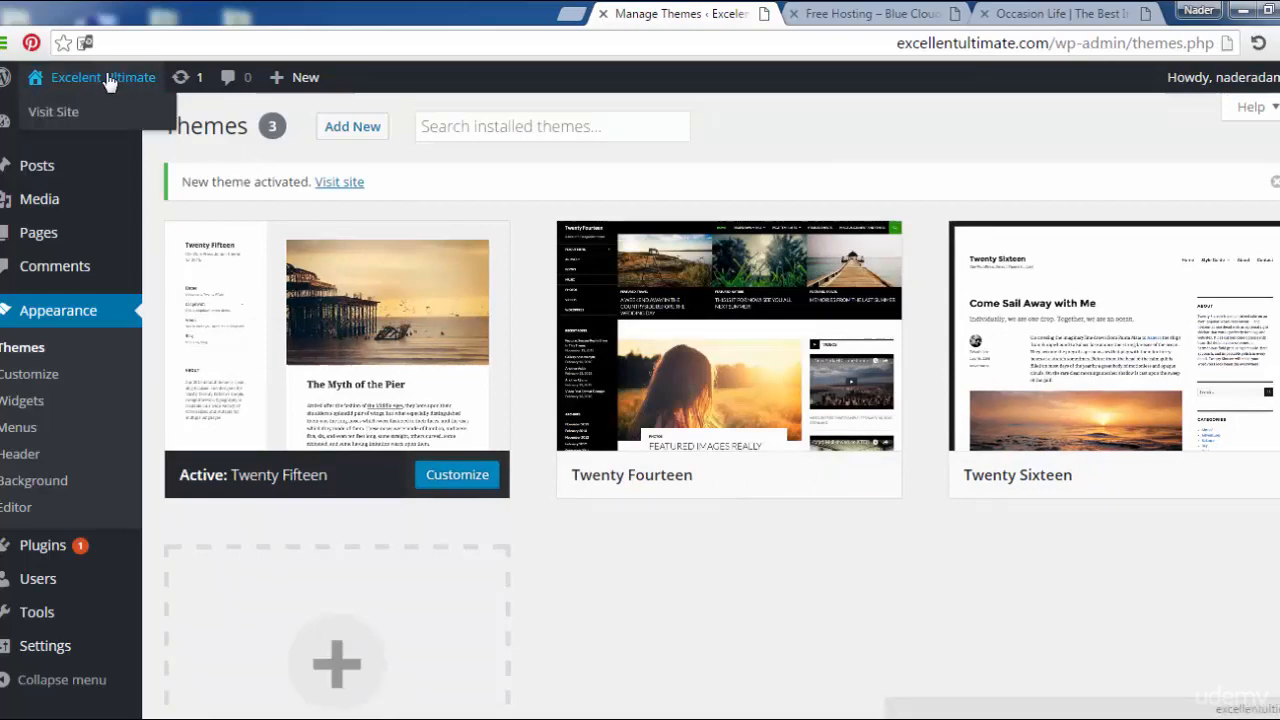
mouse_move(90, 88)
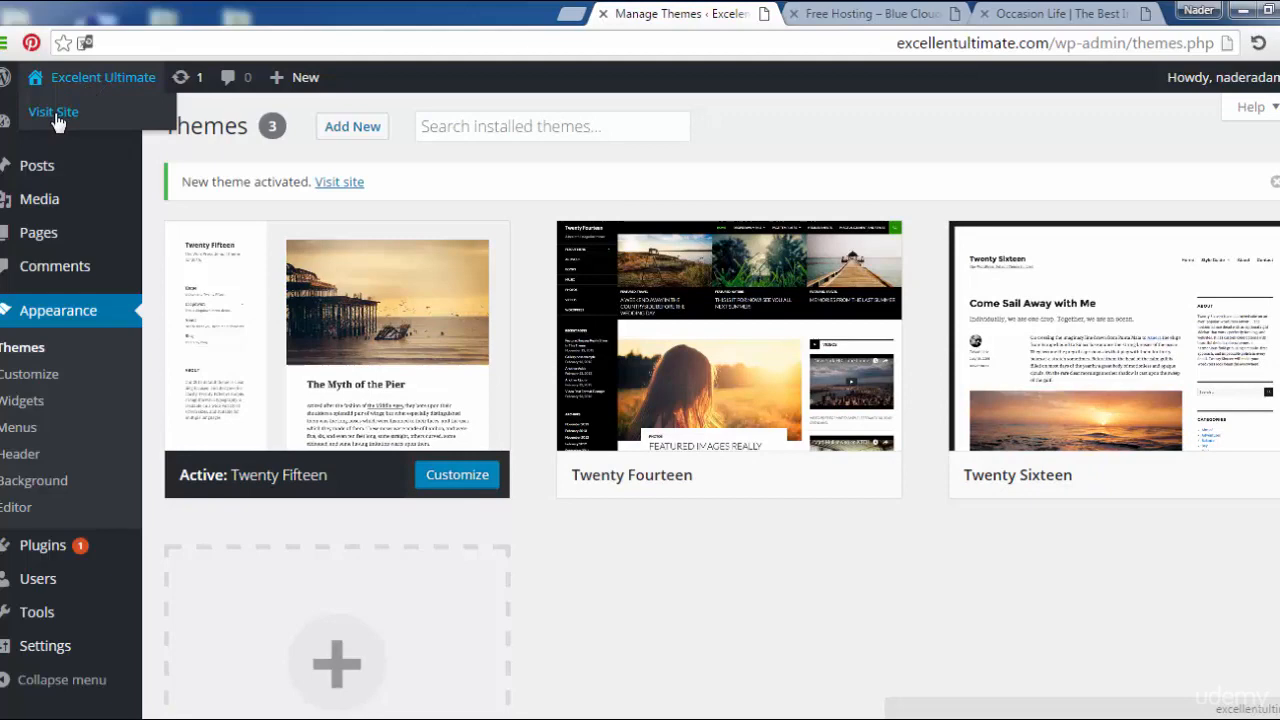
Visit the site and scroll through the Twenty Fifteen front page and sidebar widgets
left_click(52, 111)
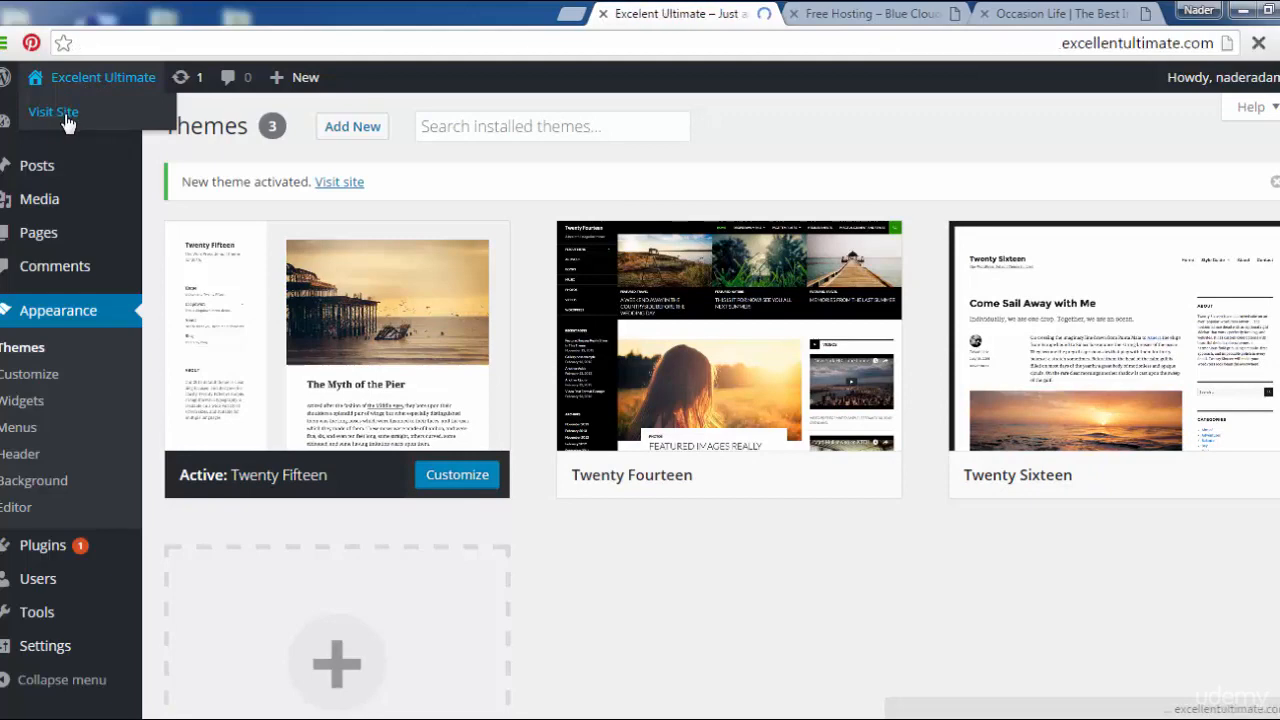
left_click(53, 111)
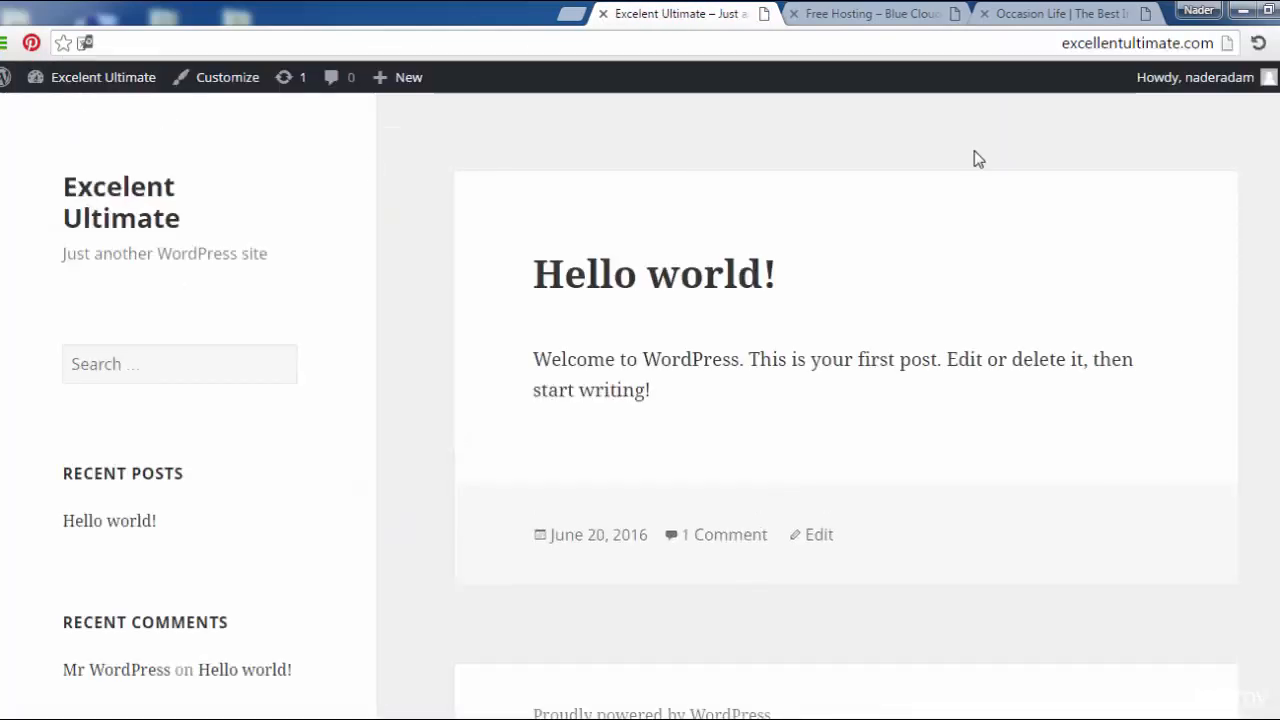
scroll("down", 3)
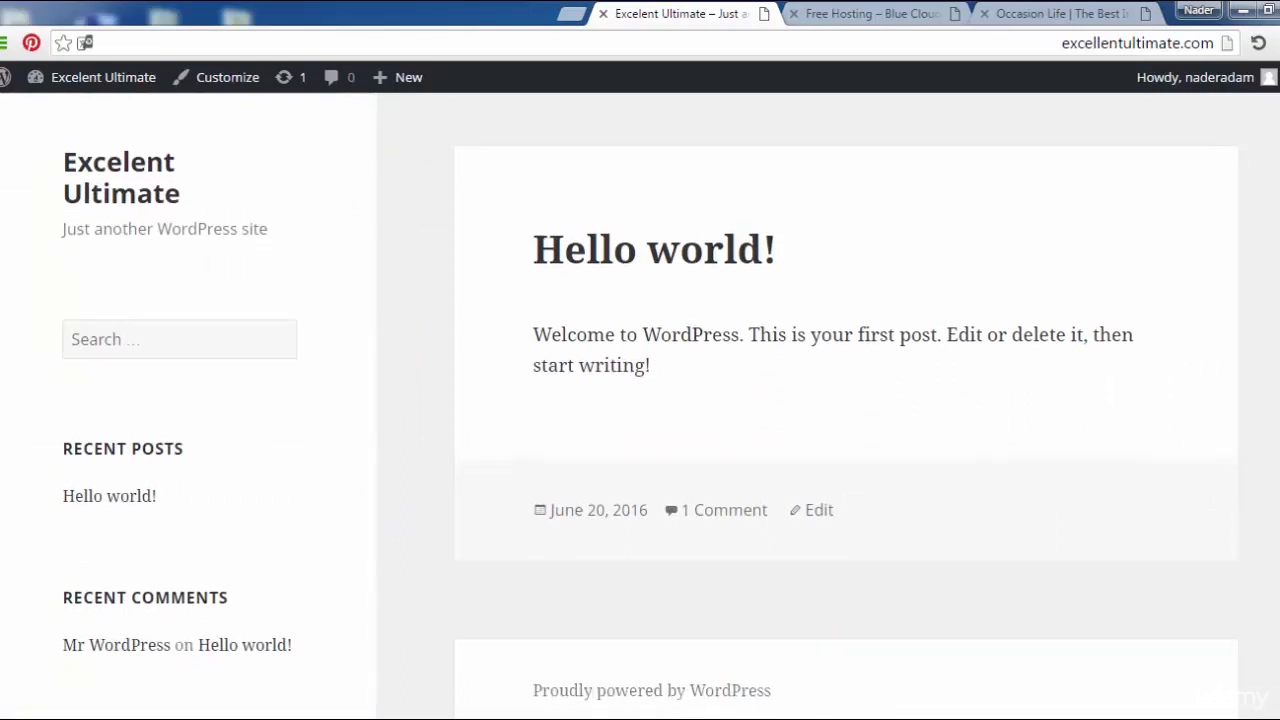
scroll("down", 3)
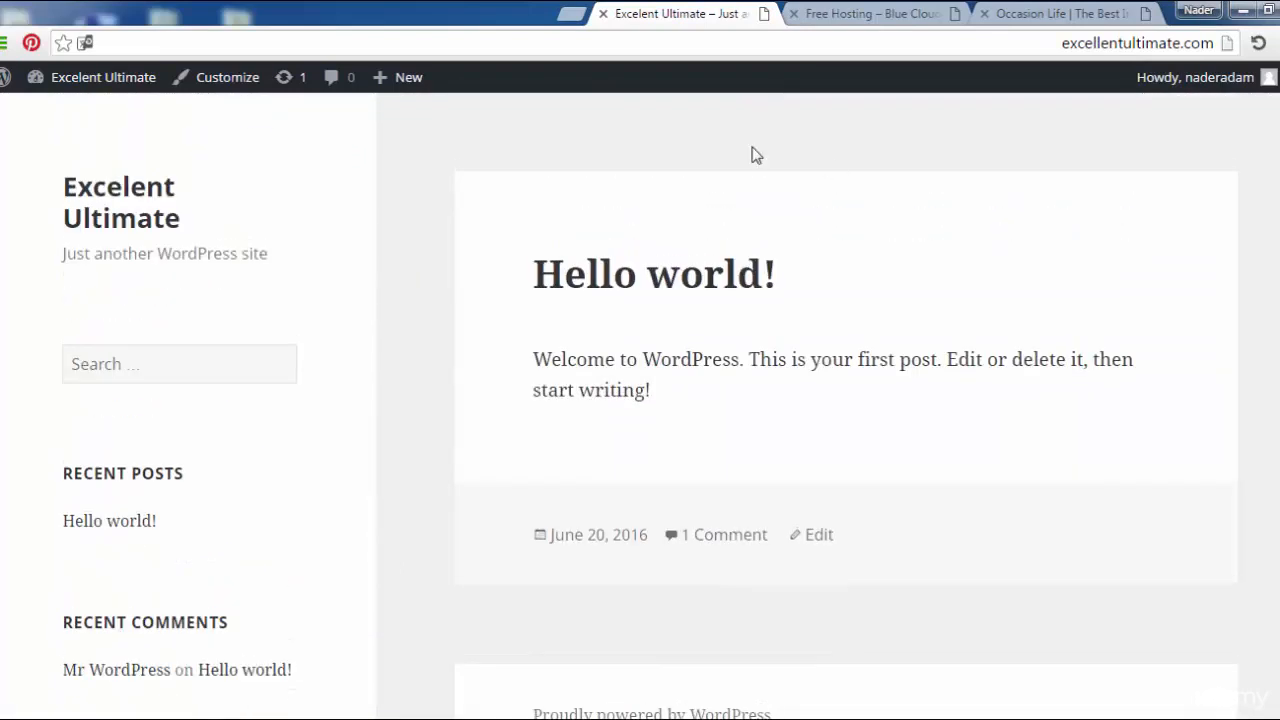
mouse_move(424, 223)
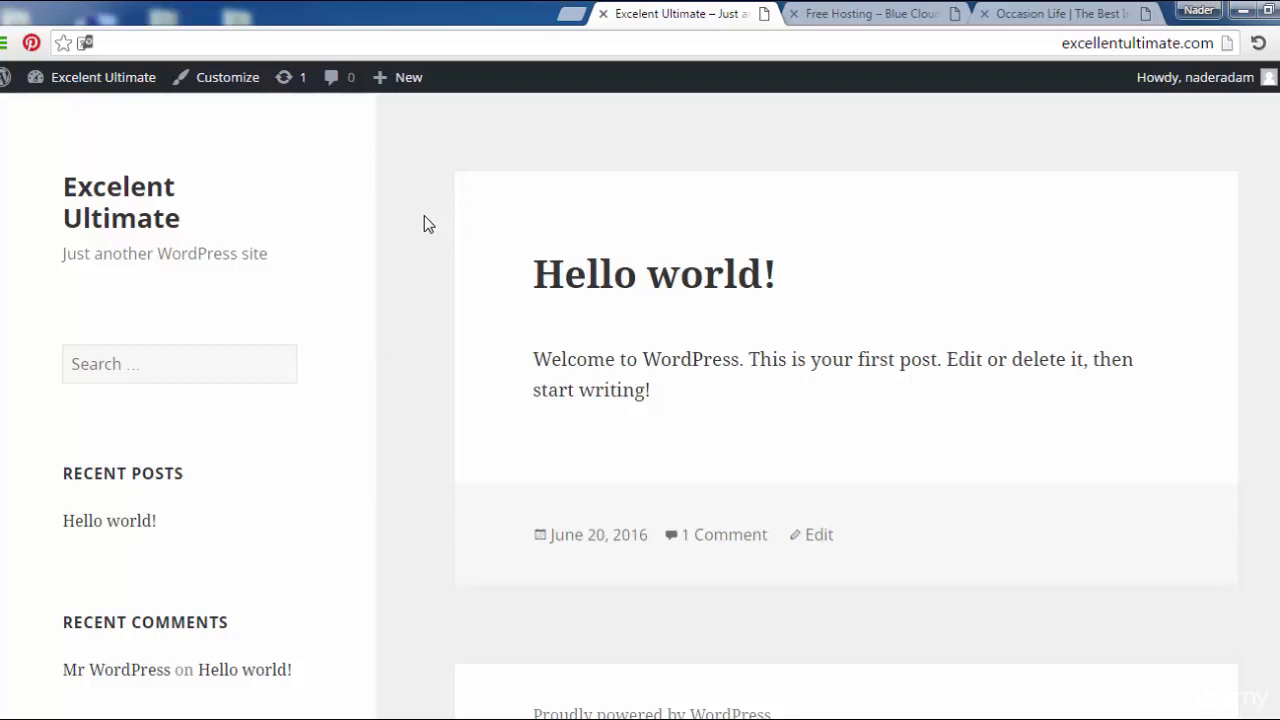
mouse_move(749, 168)
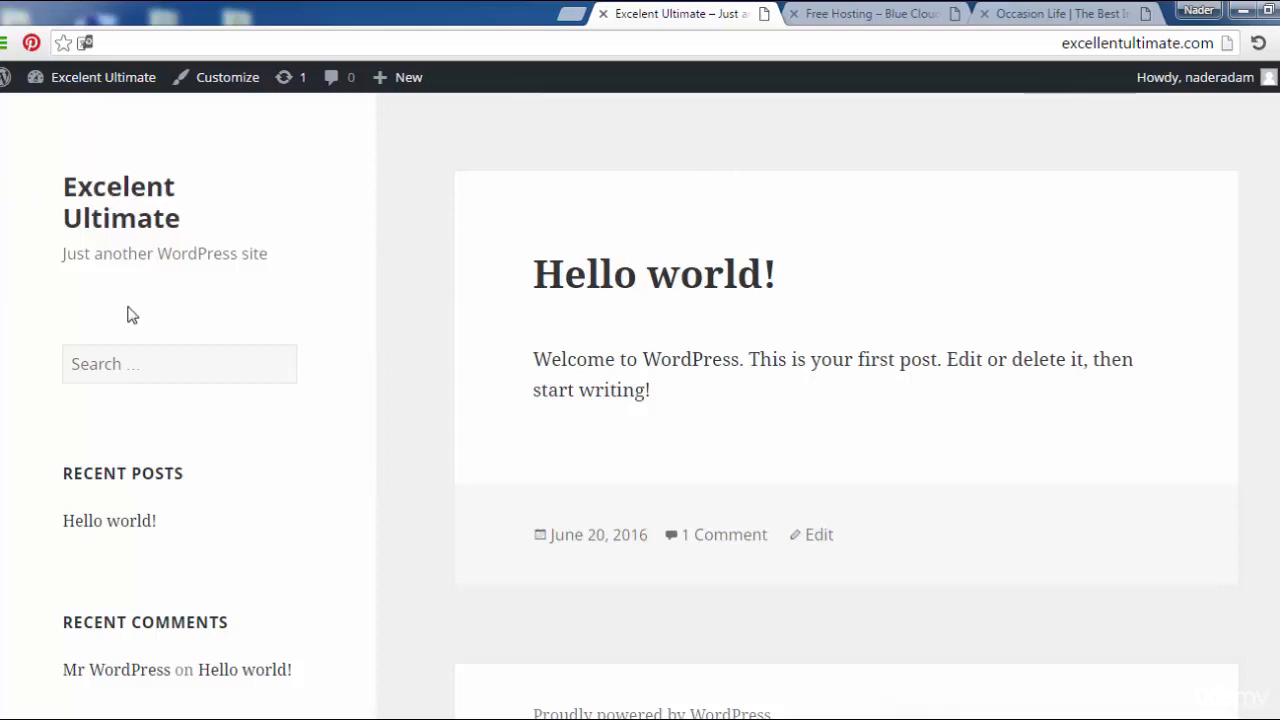
mouse_move(155, 170)
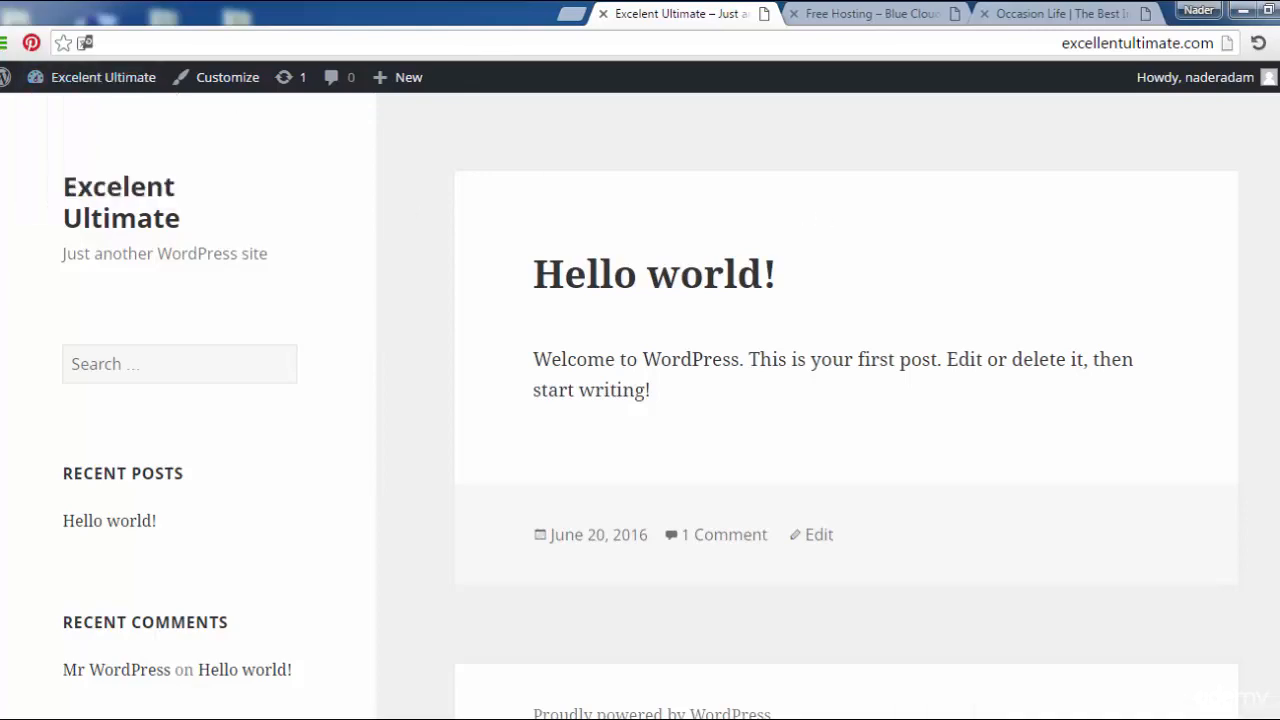
mouse_move(256, 249)
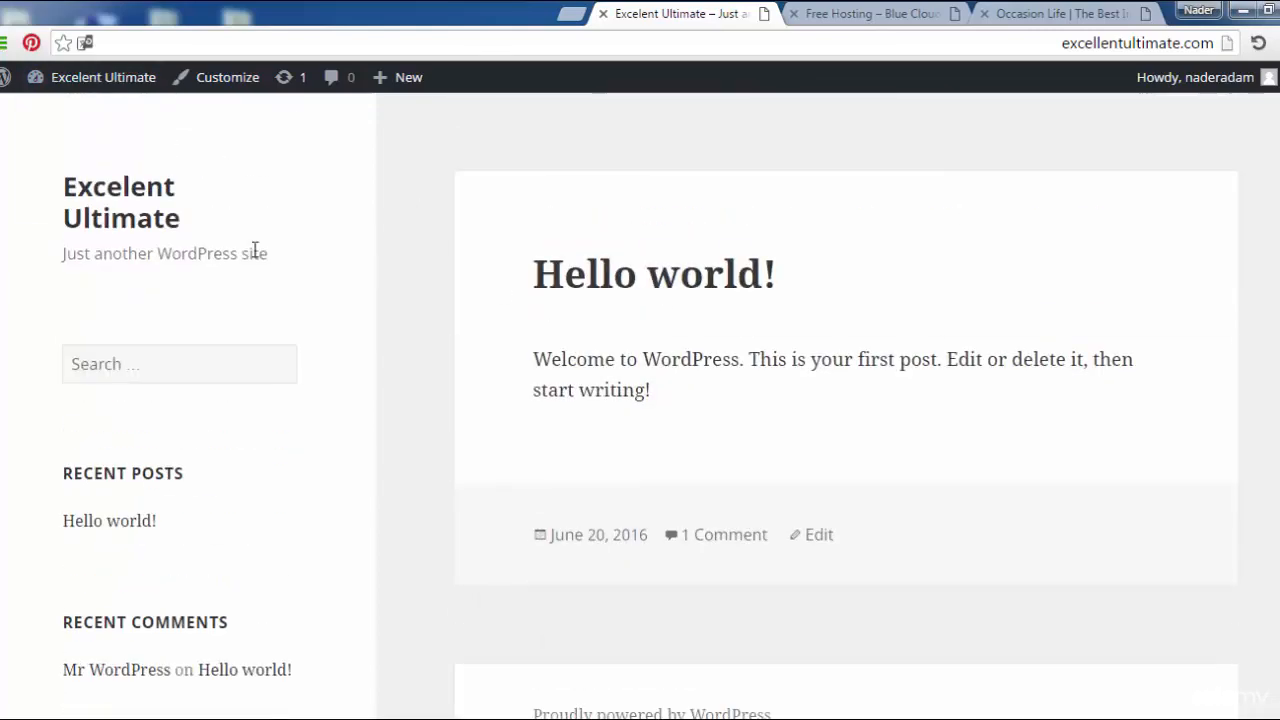
scroll("down", 3)
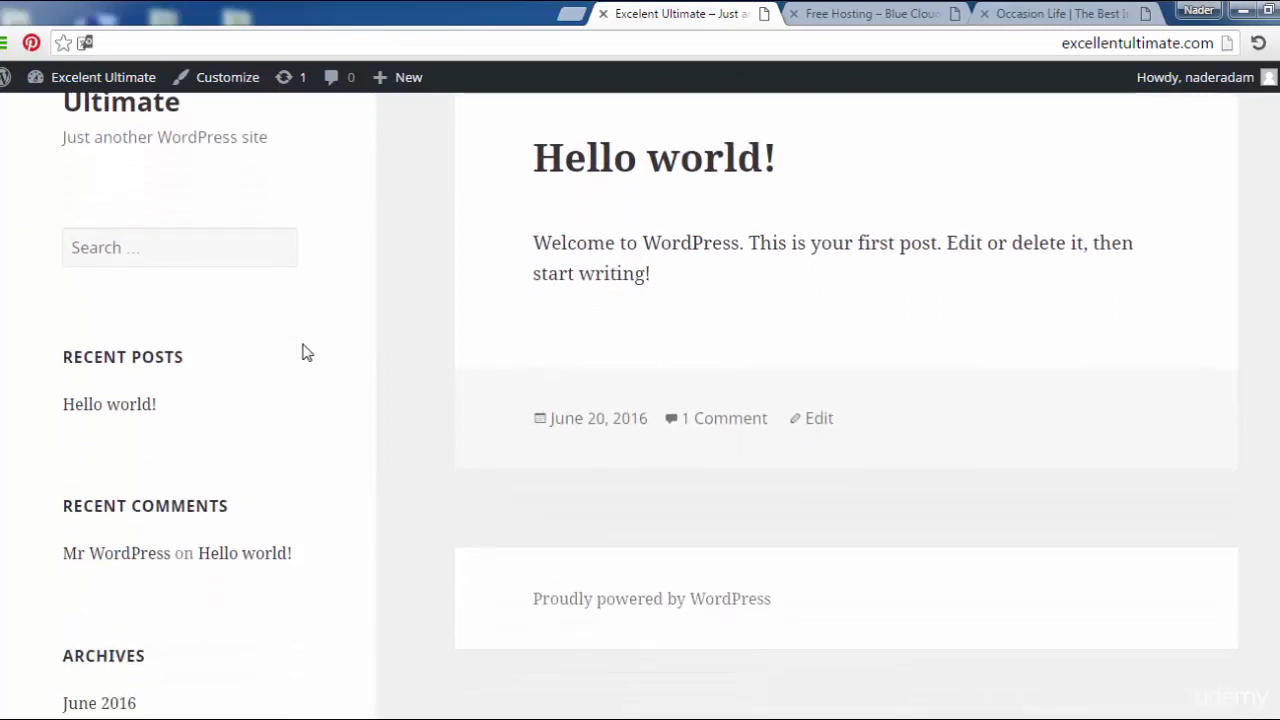
scroll("down", 3)
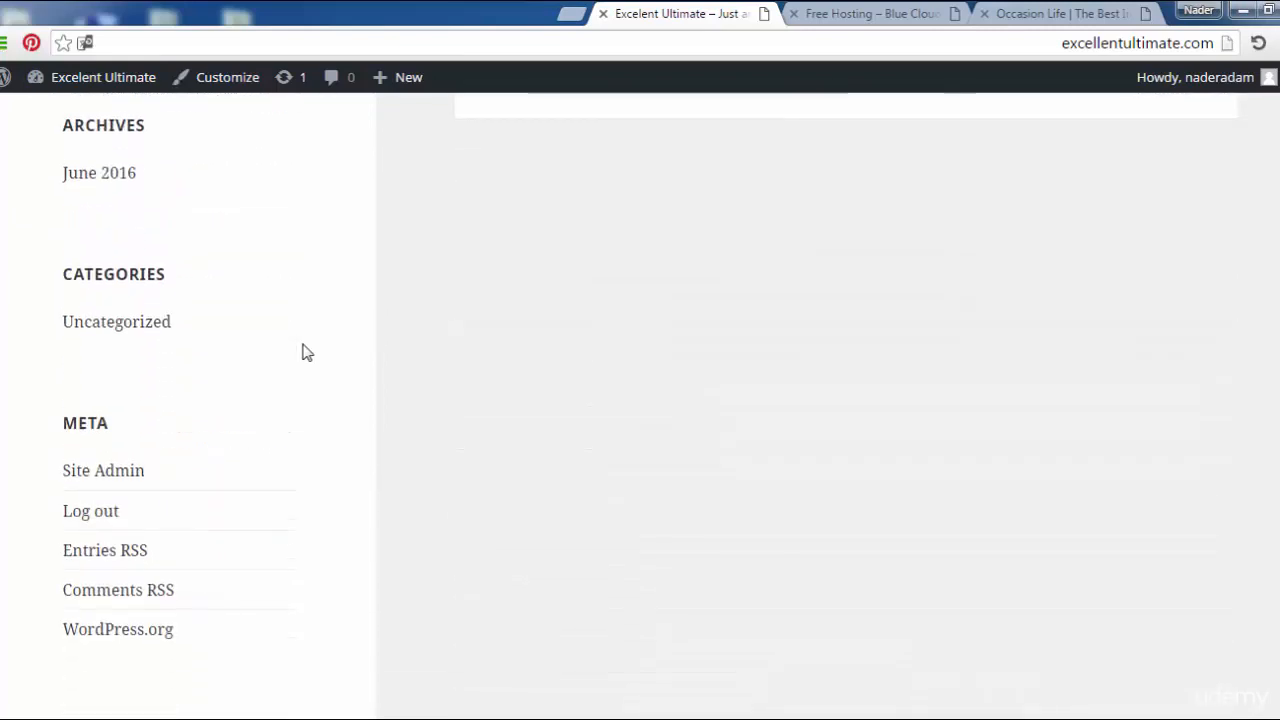